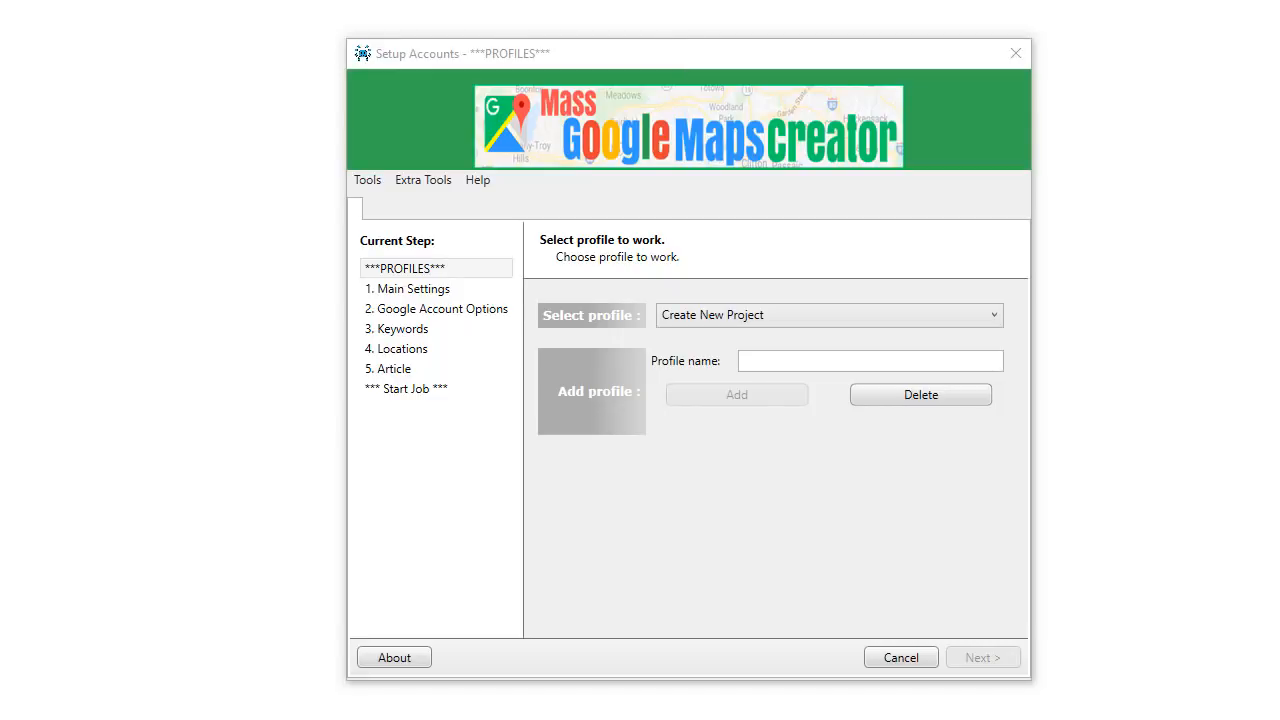
Step: Show the About dialog from the Help menu, displaying MAPCreator version 1.1
{"action": "left_click", "coordinate": [477, 179]}
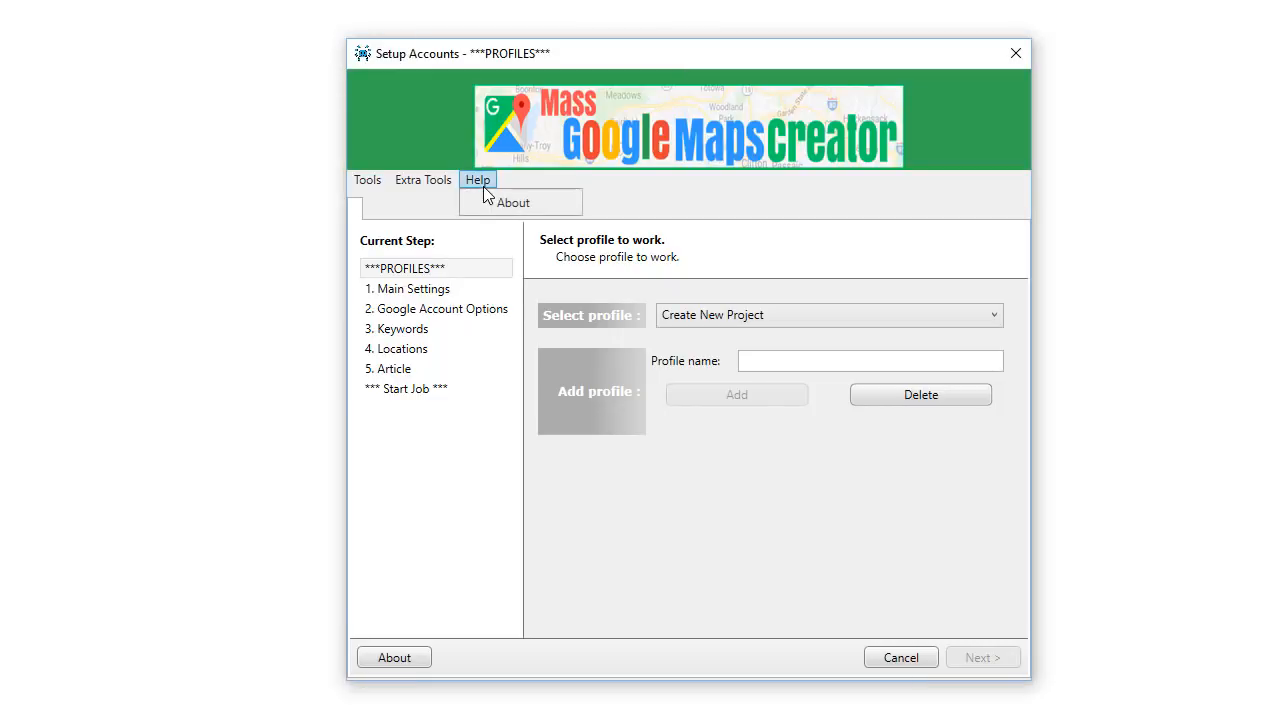
{"action": "left_click", "coordinate": [512, 202]}
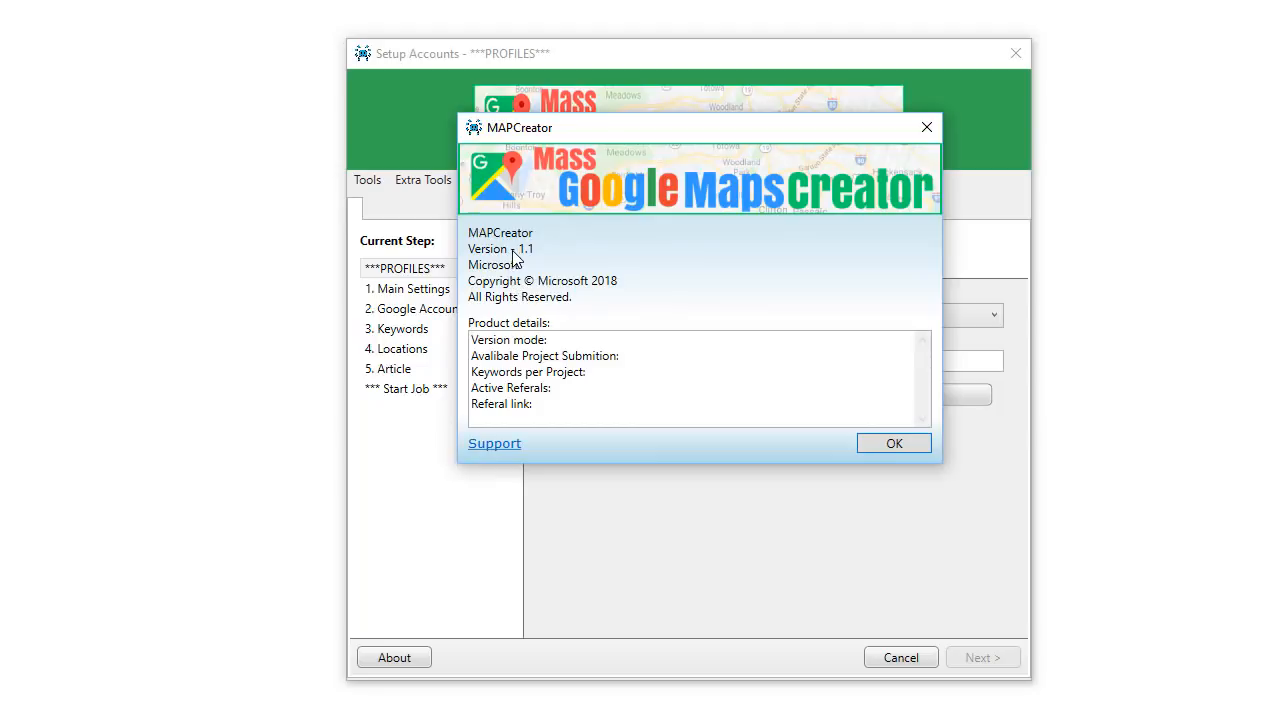
{"action": "mouse_move", "coordinate": [516, 258]}
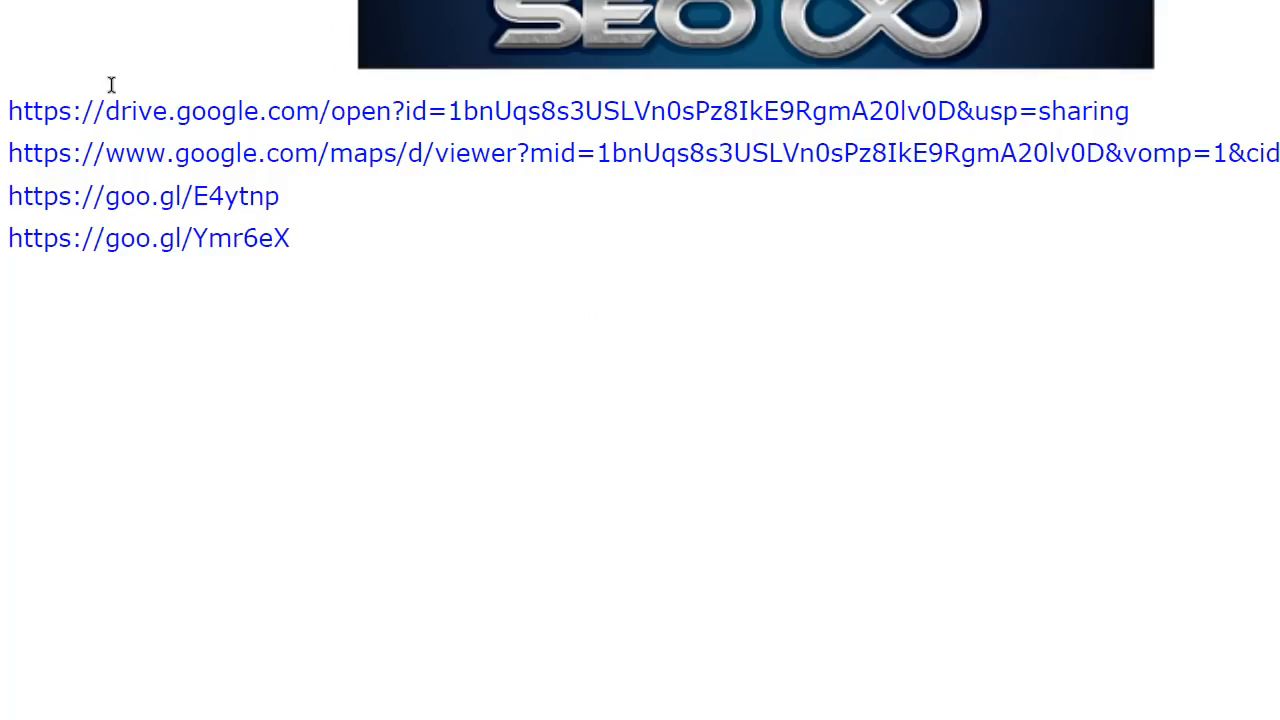
{"action": "mouse_move", "coordinate": [92, 170]}
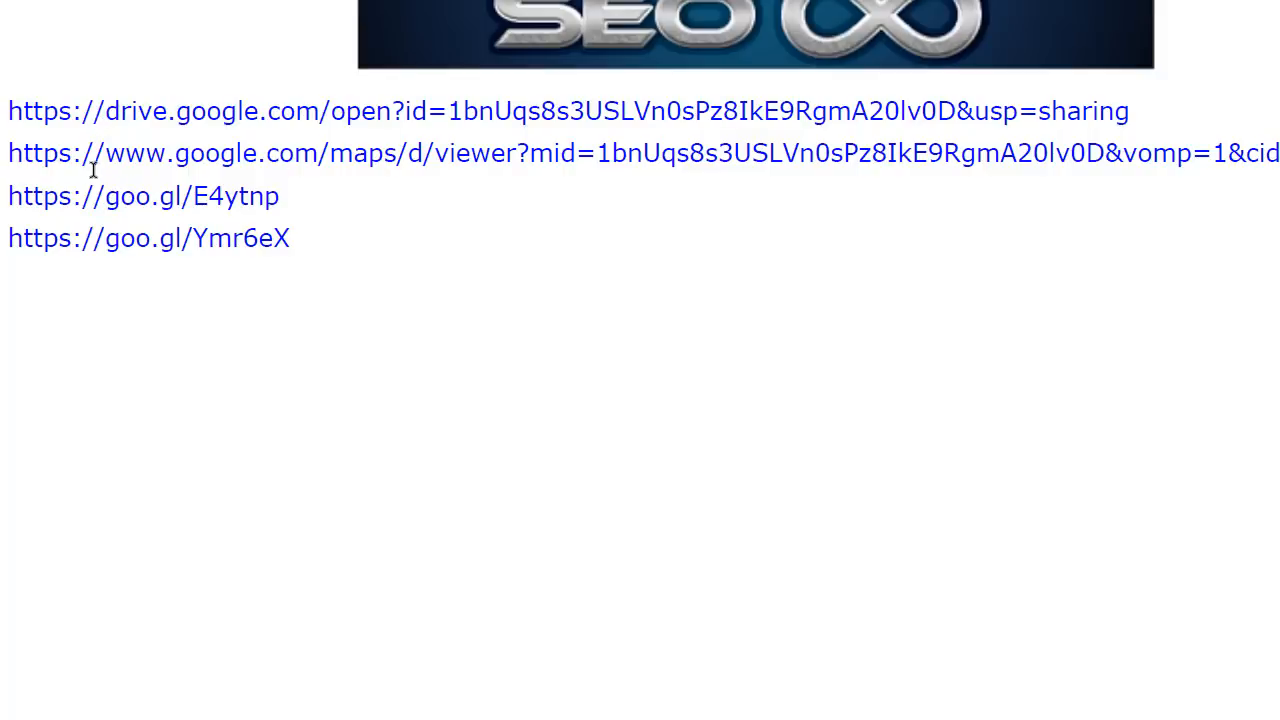
{"action": "mouse_move", "coordinate": [35, 250]}
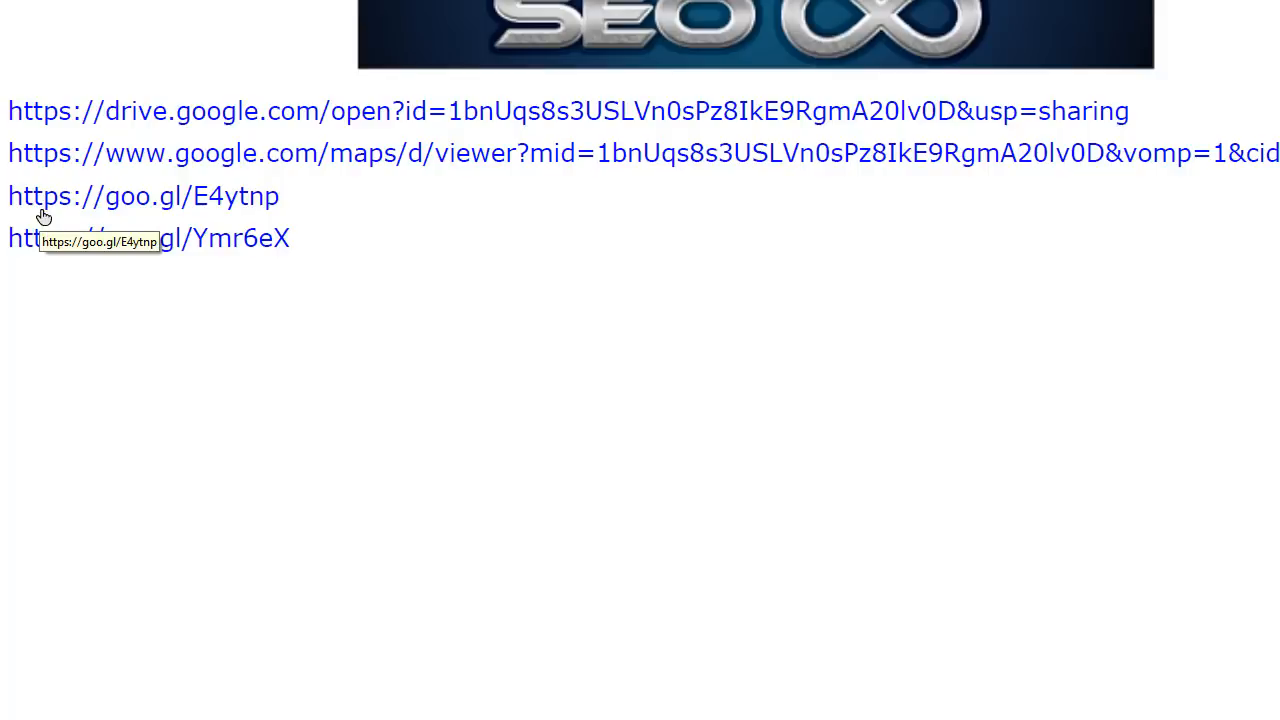
{"action": "mouse_move", "coordinate": [163, 244]}
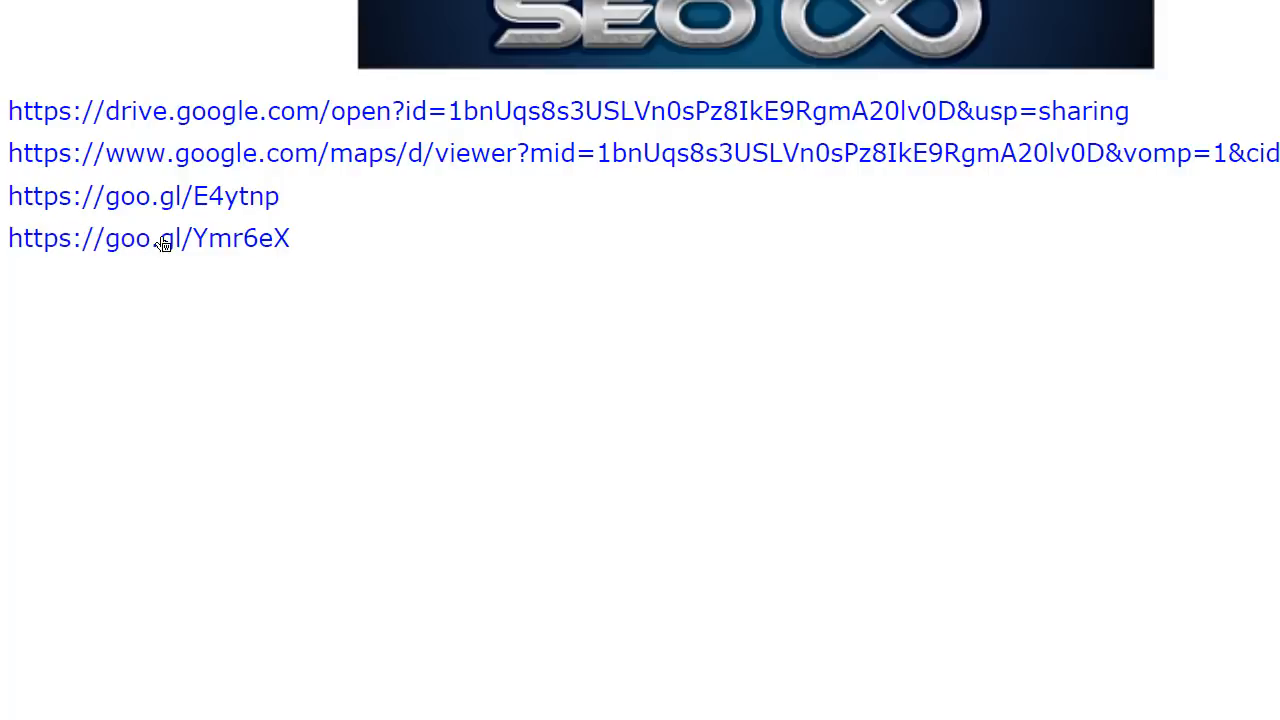
{"action": "mouse_move", "coordinate": [148, 238]}
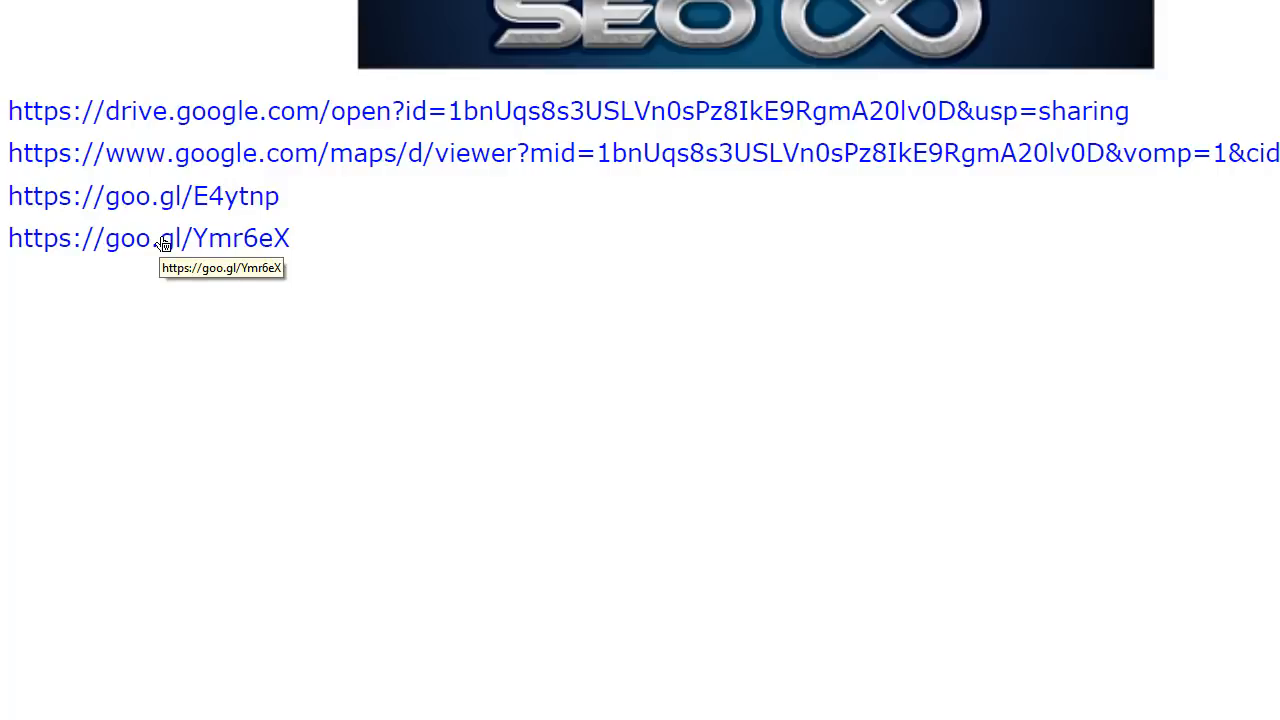
{"action": "mouse_move", "coordinate": [10, 207]}
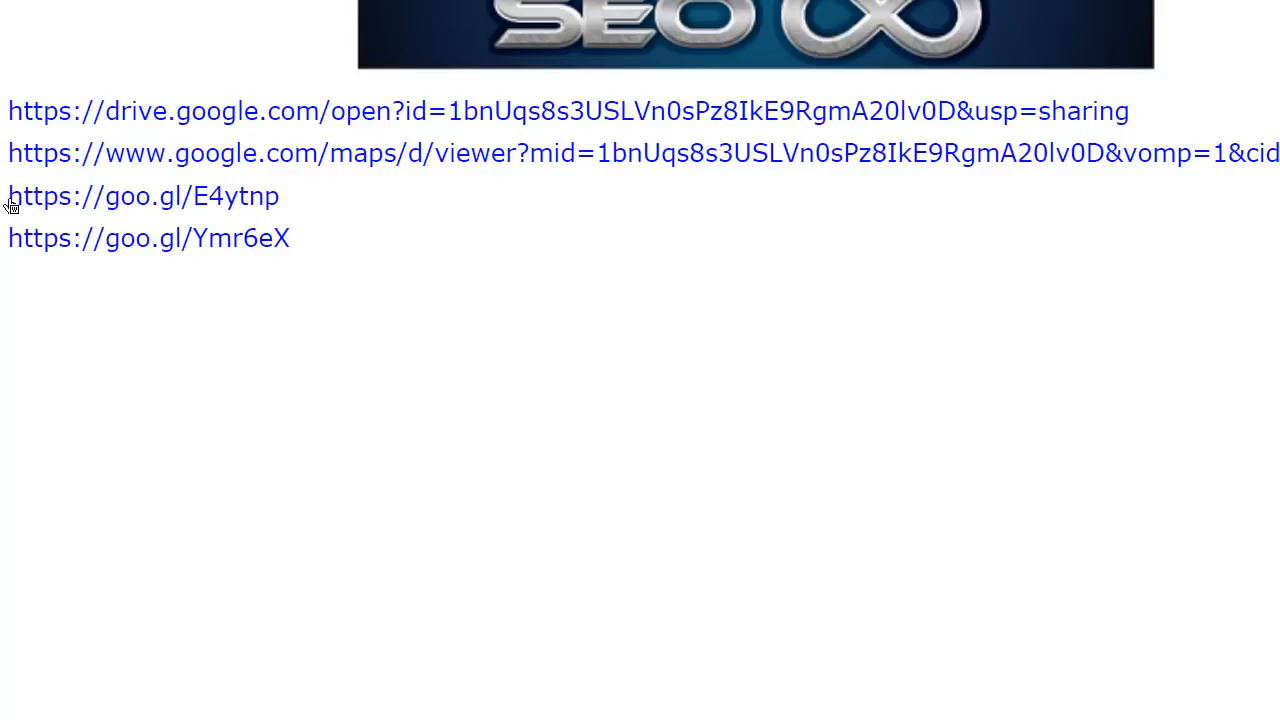
Step: Return to the Setup Accounts profile screen after reviewing the PDF's Drive and goo.gl links
{"action": "double_click", "coordinate": [143, 196]}
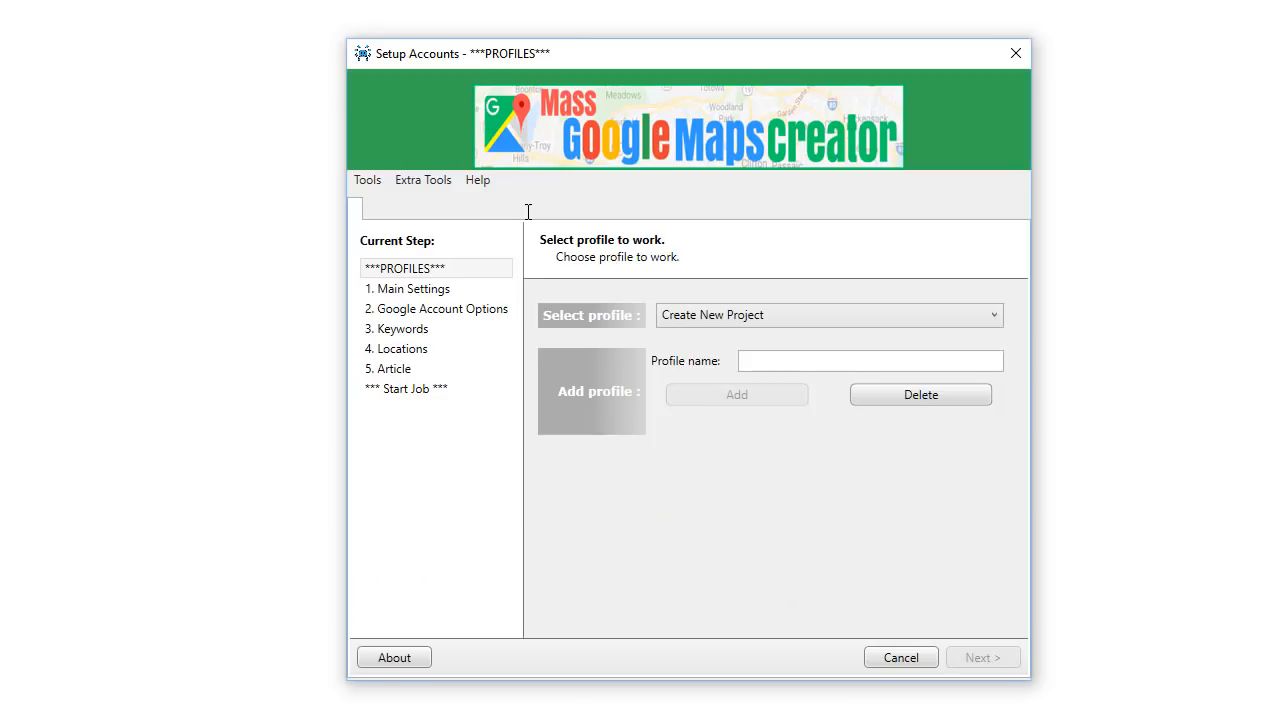
{"action": "mouse_move", "coordinate": [560, 353]}
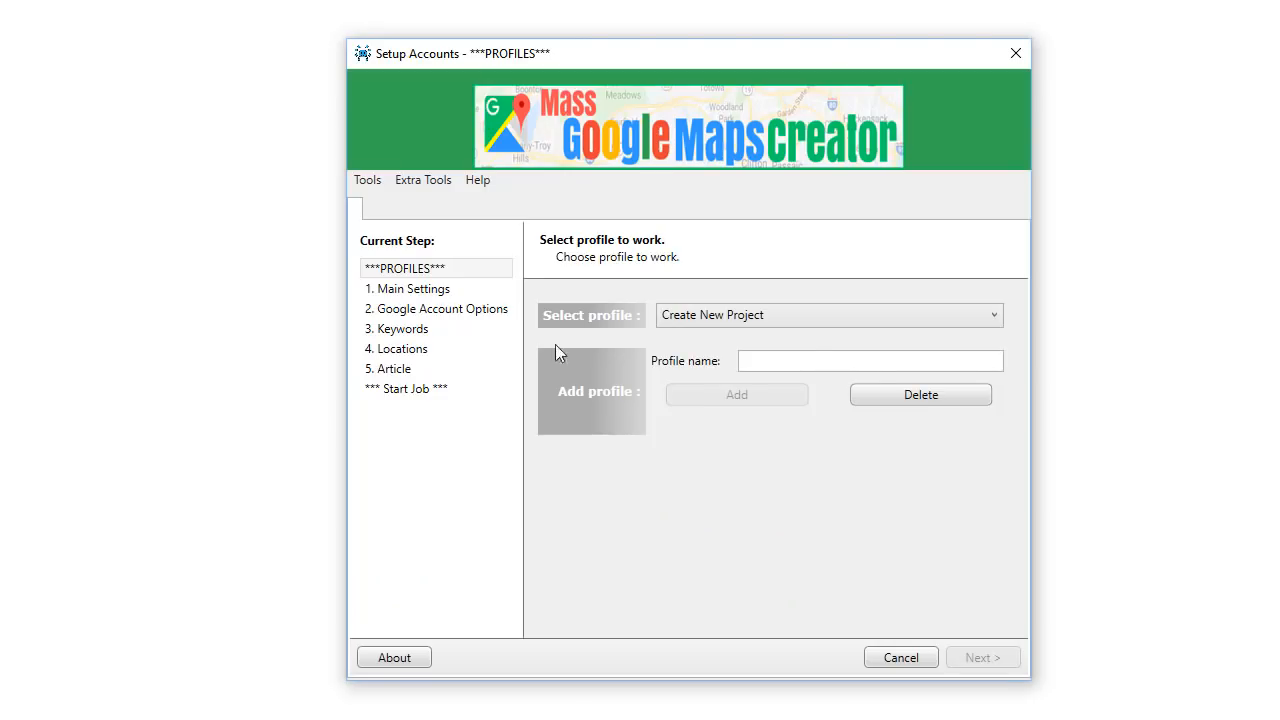
Step: Select the saved test1 profile and continue to Main Settings
{"action": "left_click", "coordinate": [828, 315]}
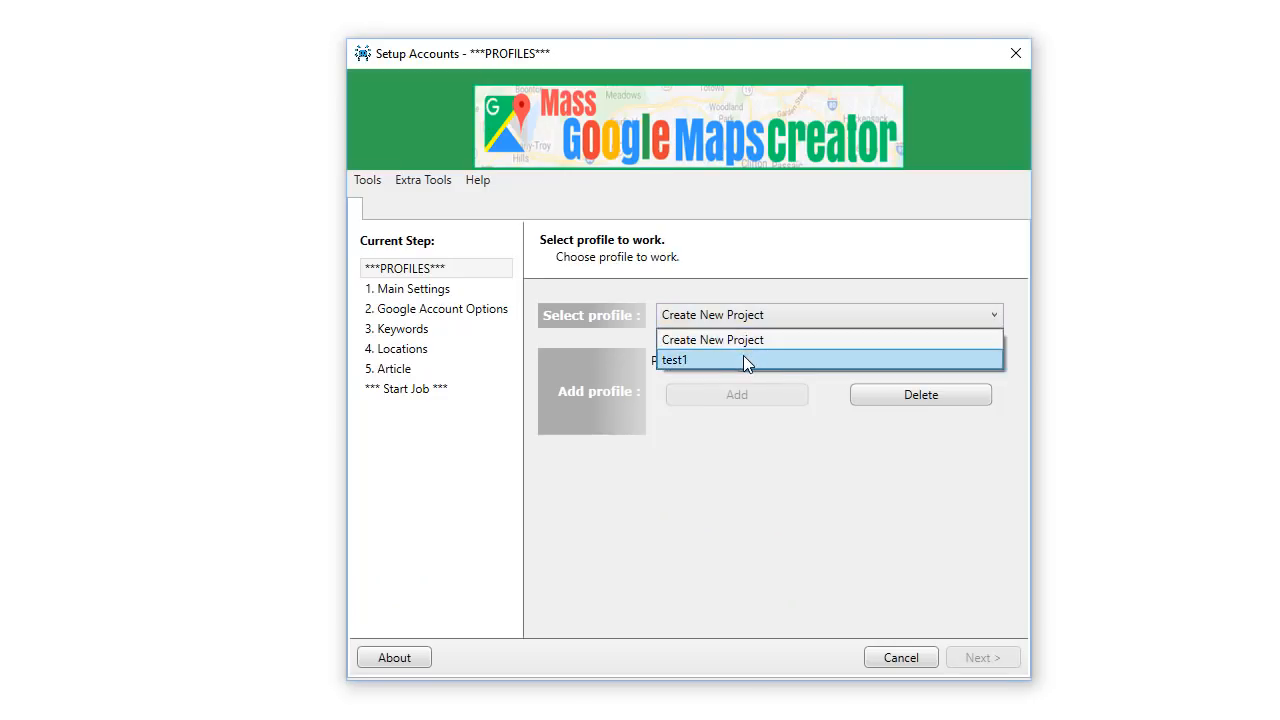
{"action": "left_click", "coordinate": [674, 359]}
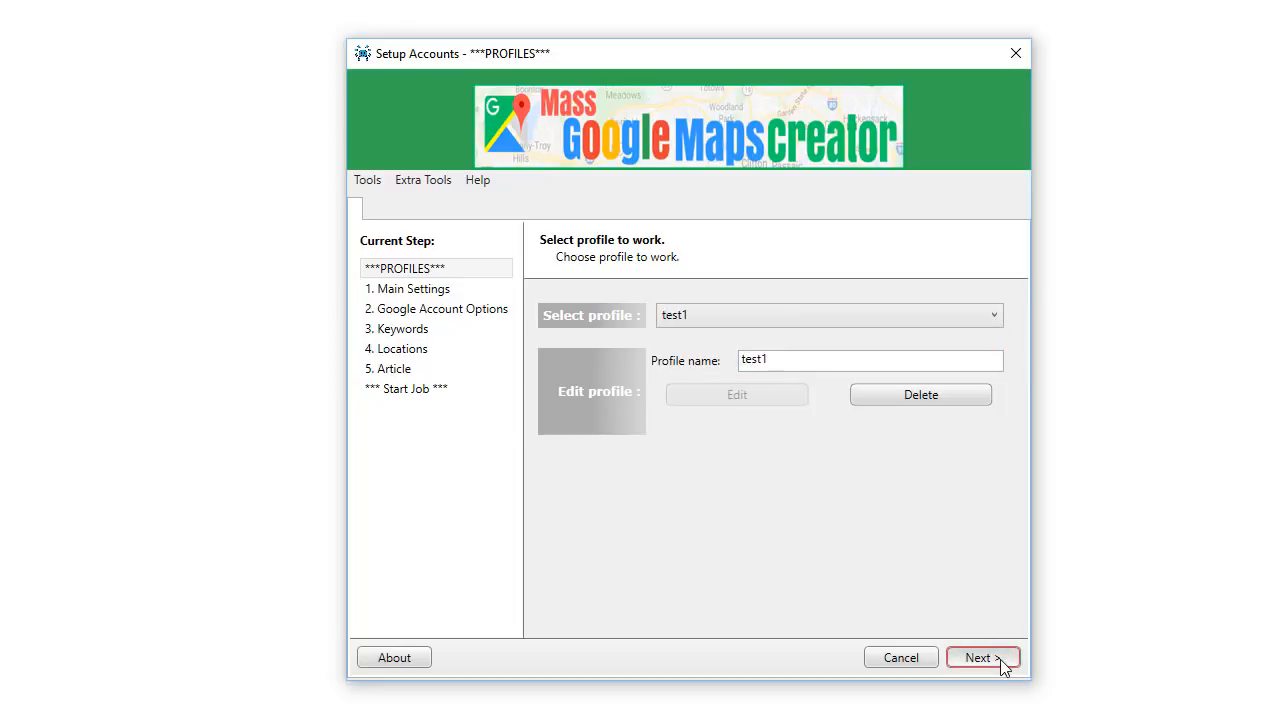
{"action": "left_click", "coordinate": [982, 657]}
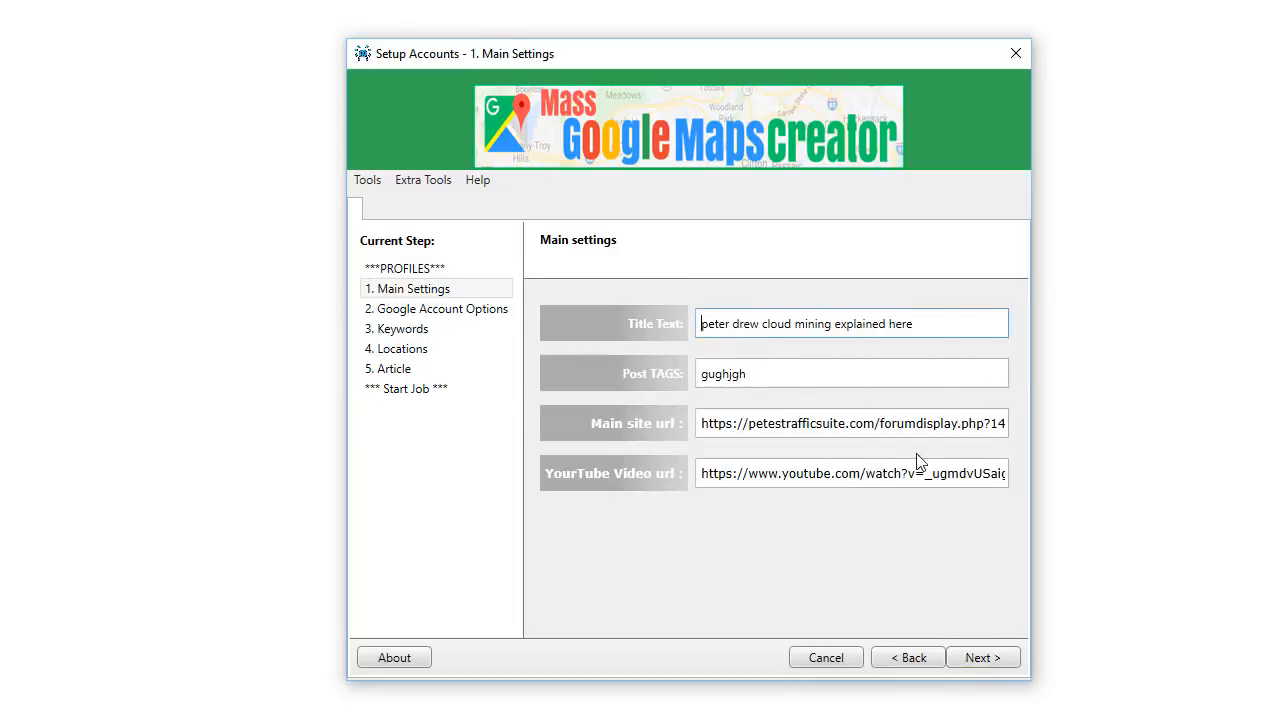
Step: Review the title, tags and URL fields, then advance to Google Account Options
{"action": "left_click", "coordinate": [882, 423]}
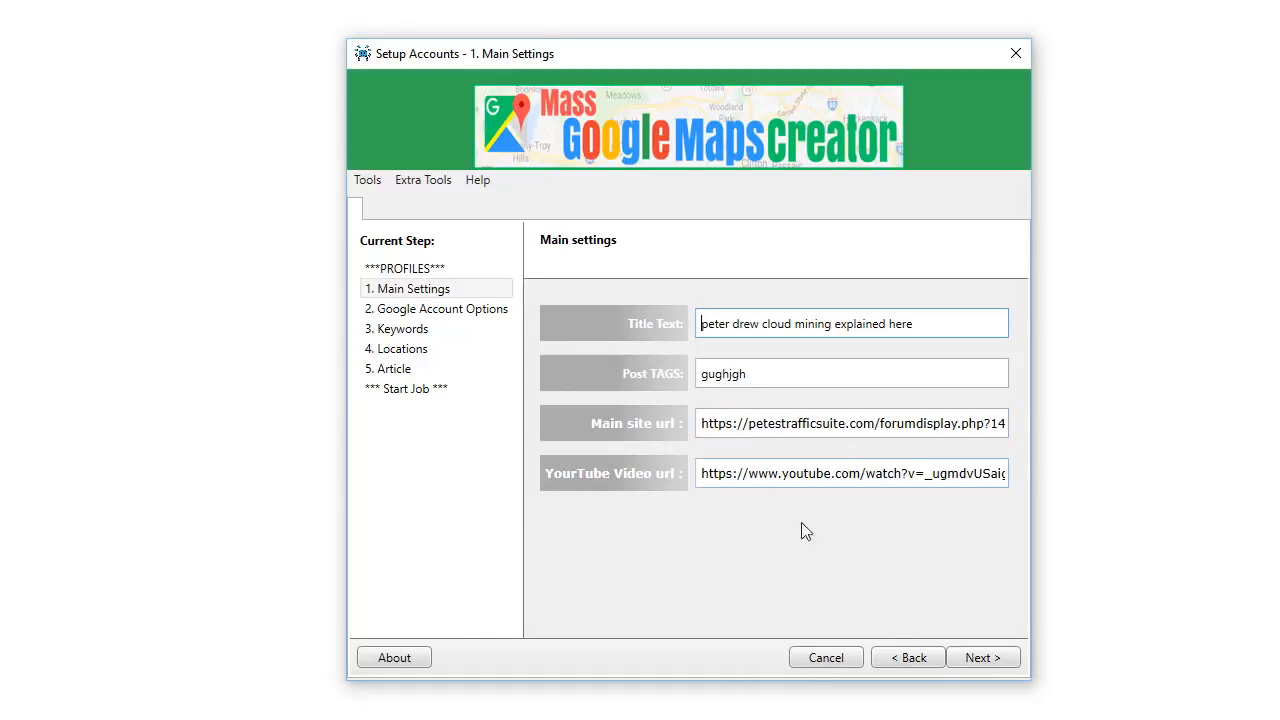
{"action": "left_click", "coordinate": [982, 657]}
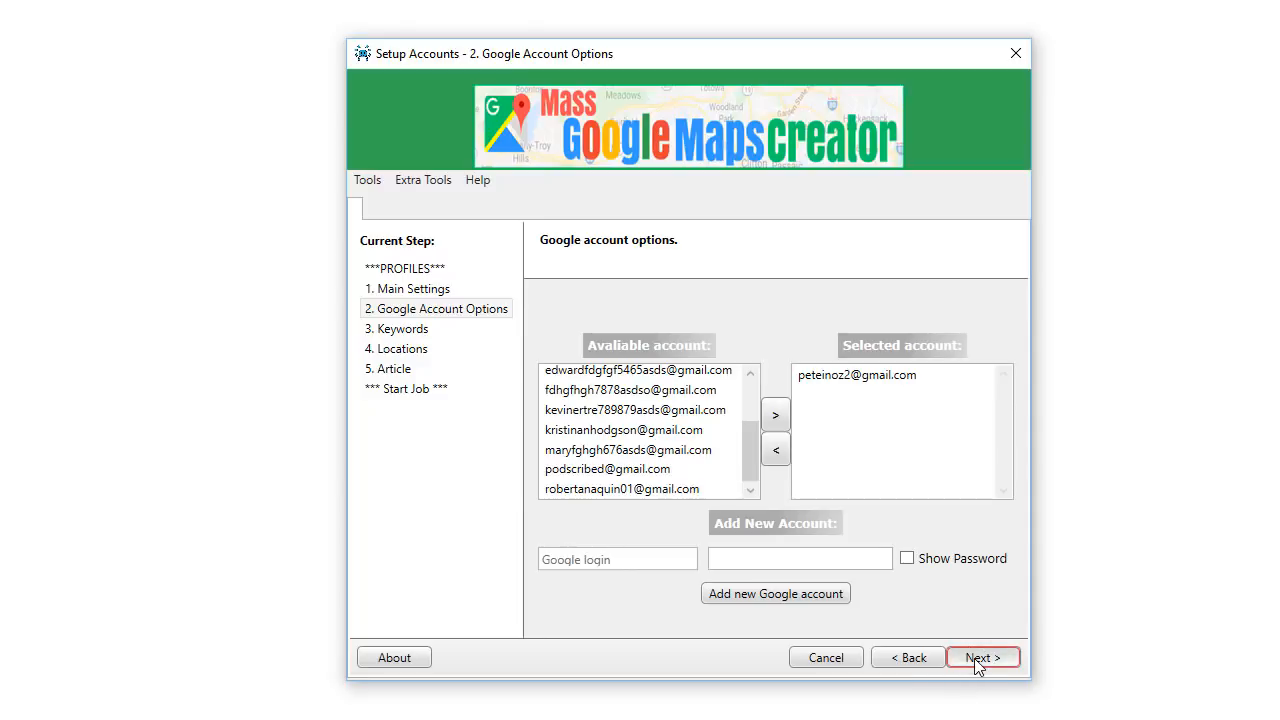
Step: Pass the Keywords step with the cloud mining keyword unchanged
{"action": "left_click", "coordinate": [982, 657]}
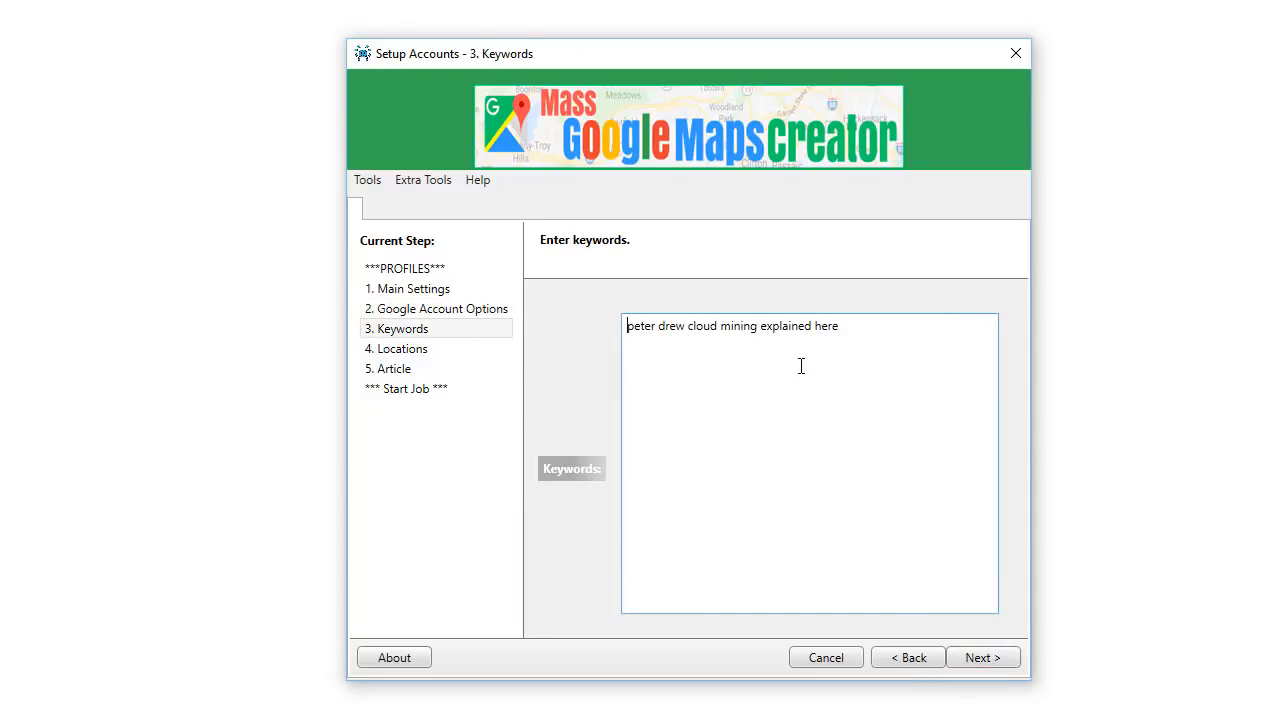
{"action": "left_click", "coordinate": [981, 657]}
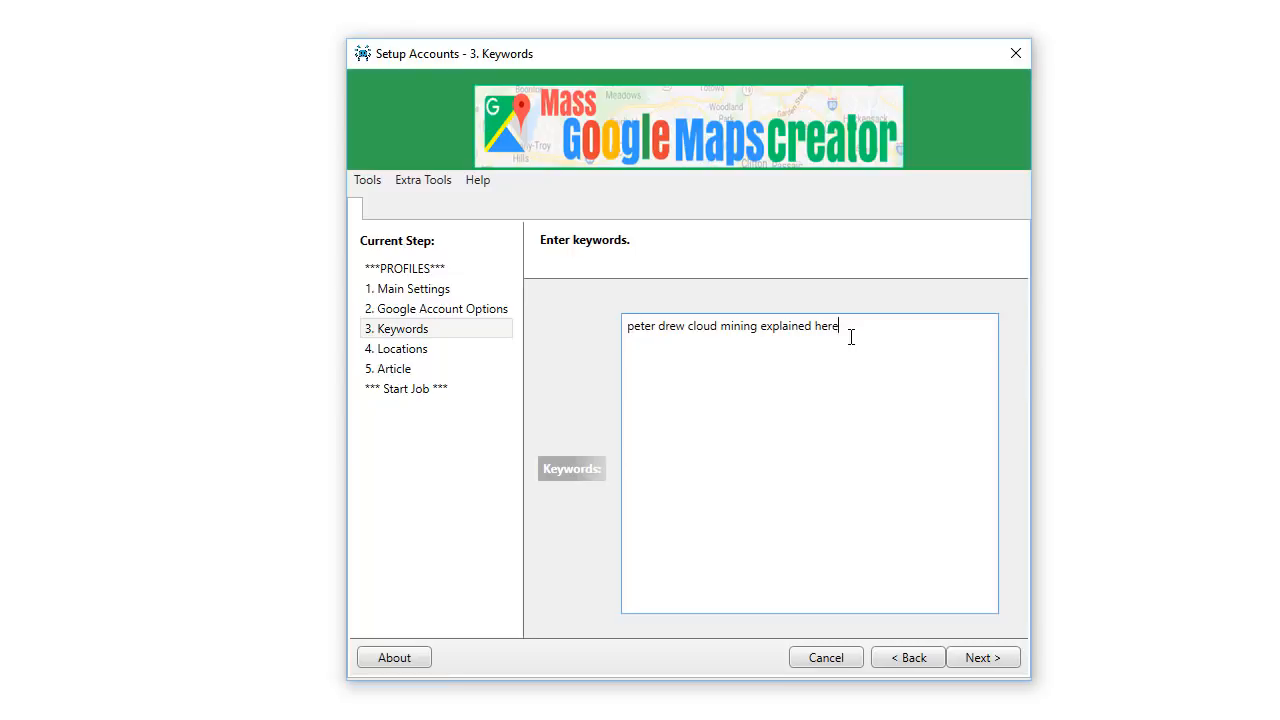
{"action": "mouse_move", "coordinate": [850, 397]}
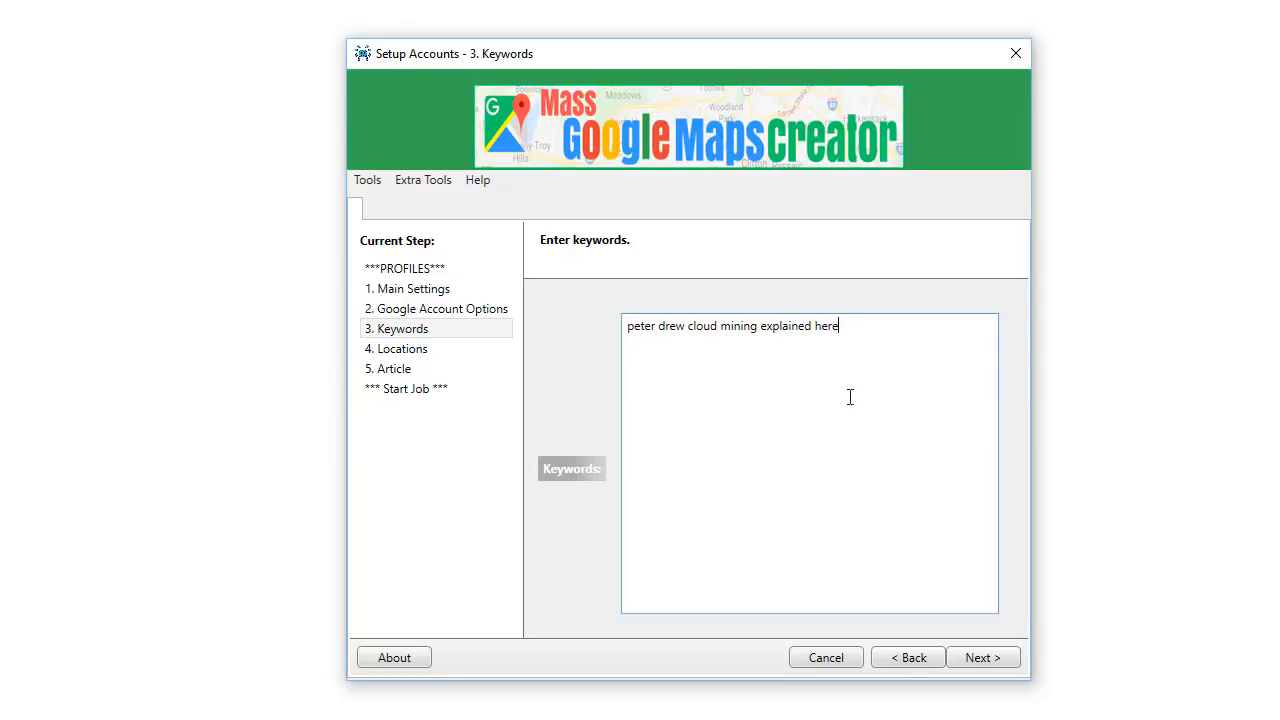
{"action": "left_click", "coordinate": [982, 657]}
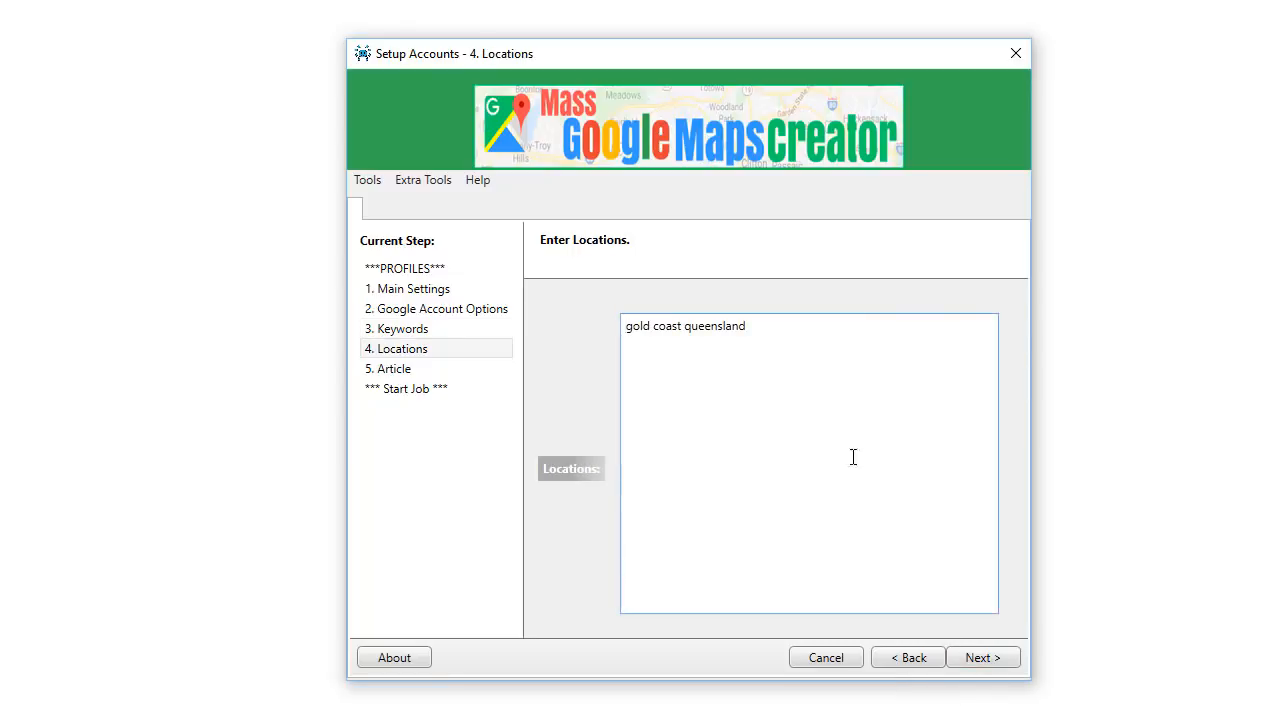
{"action": "mouse_move", "coordinate": [853, 397]}
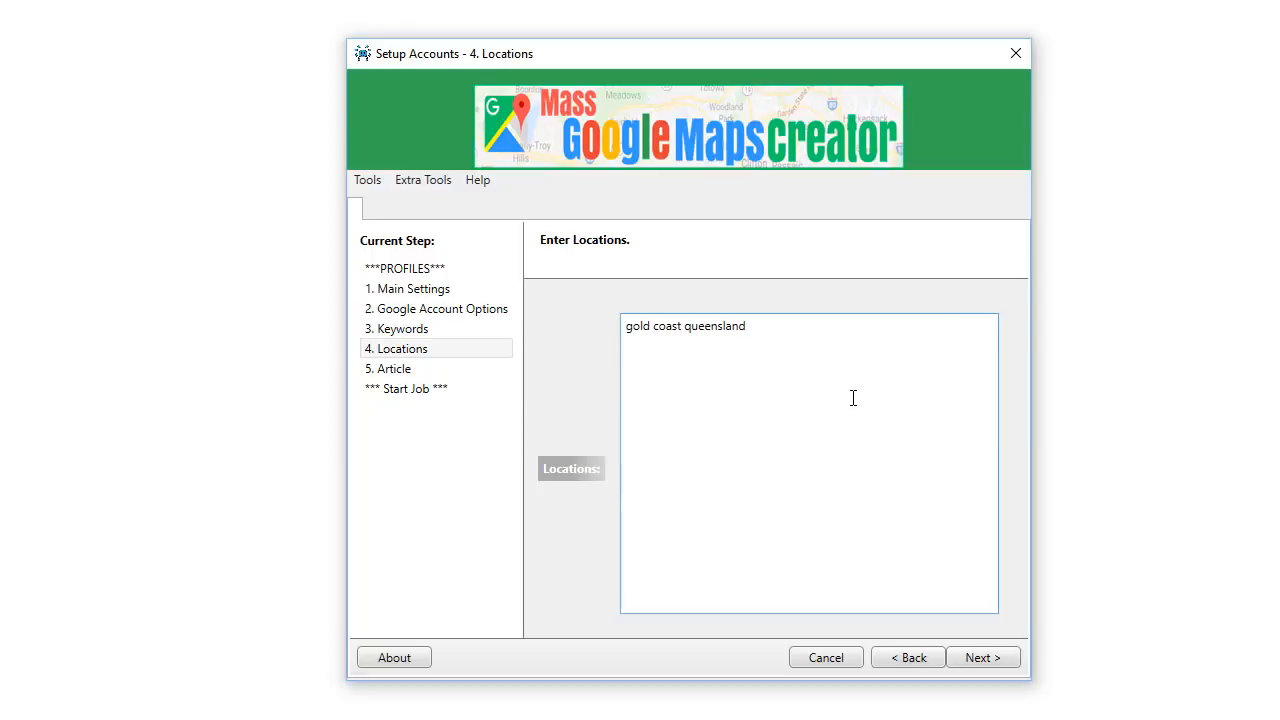
{"action": "mouse_move", "coordinate": [801, 350]}
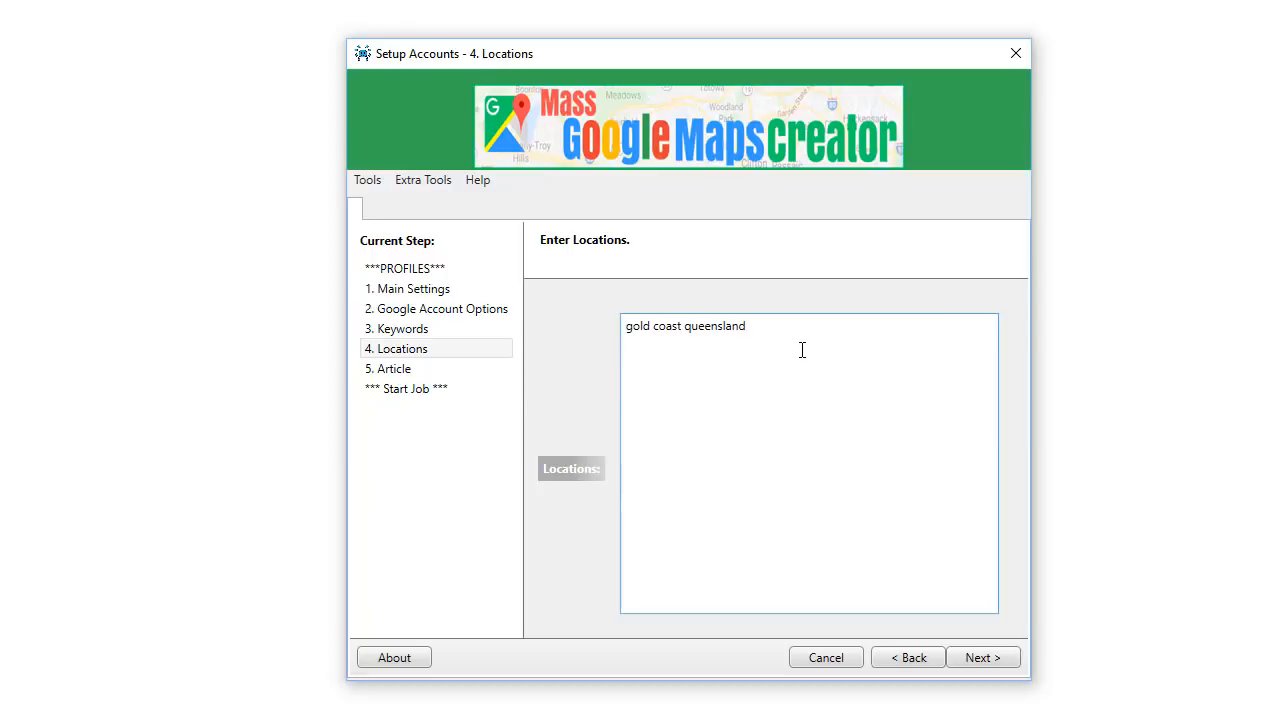
{"action": "mouse_move", "coordinate": [795, 349]}
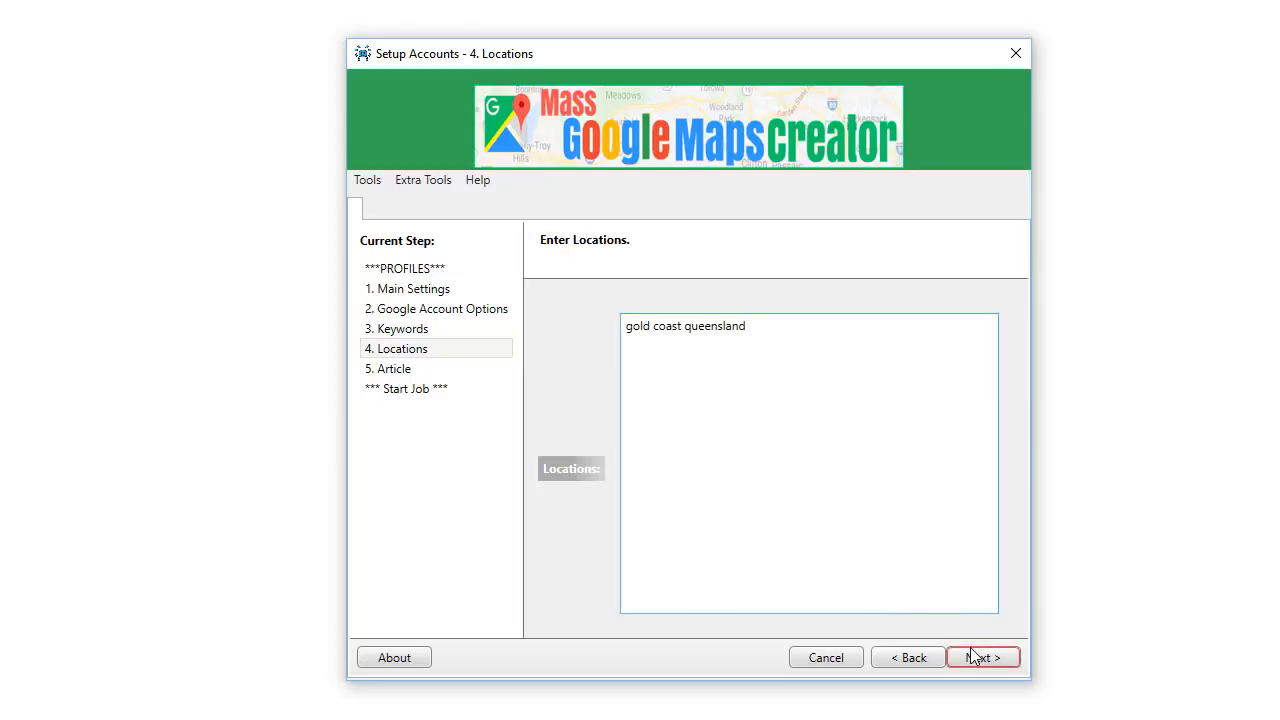
Step: Accept the gold coast queensland location and continue to 5. Article
{"action": "left_click", "coordinate": [982, 657]}
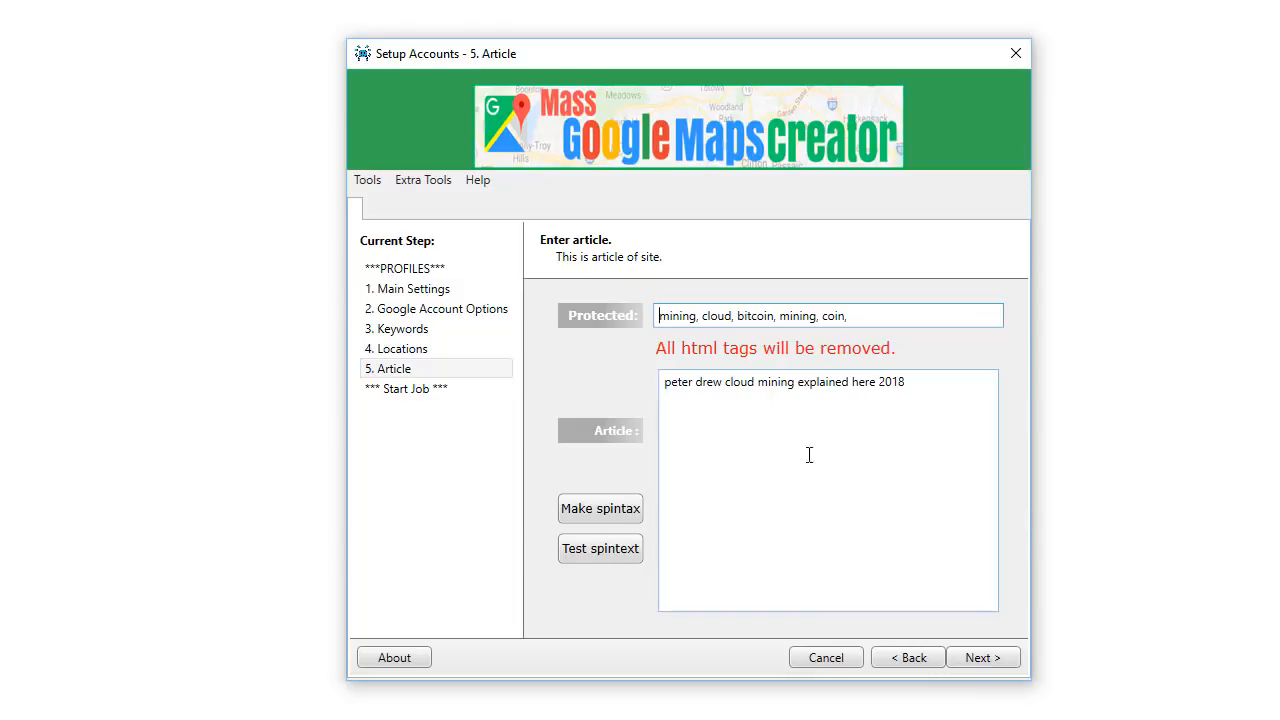
Step: Accept the mining protected words and cloud mining article, reaching Start Job
{"action": "left_click", "coordinate": [600, 508]}
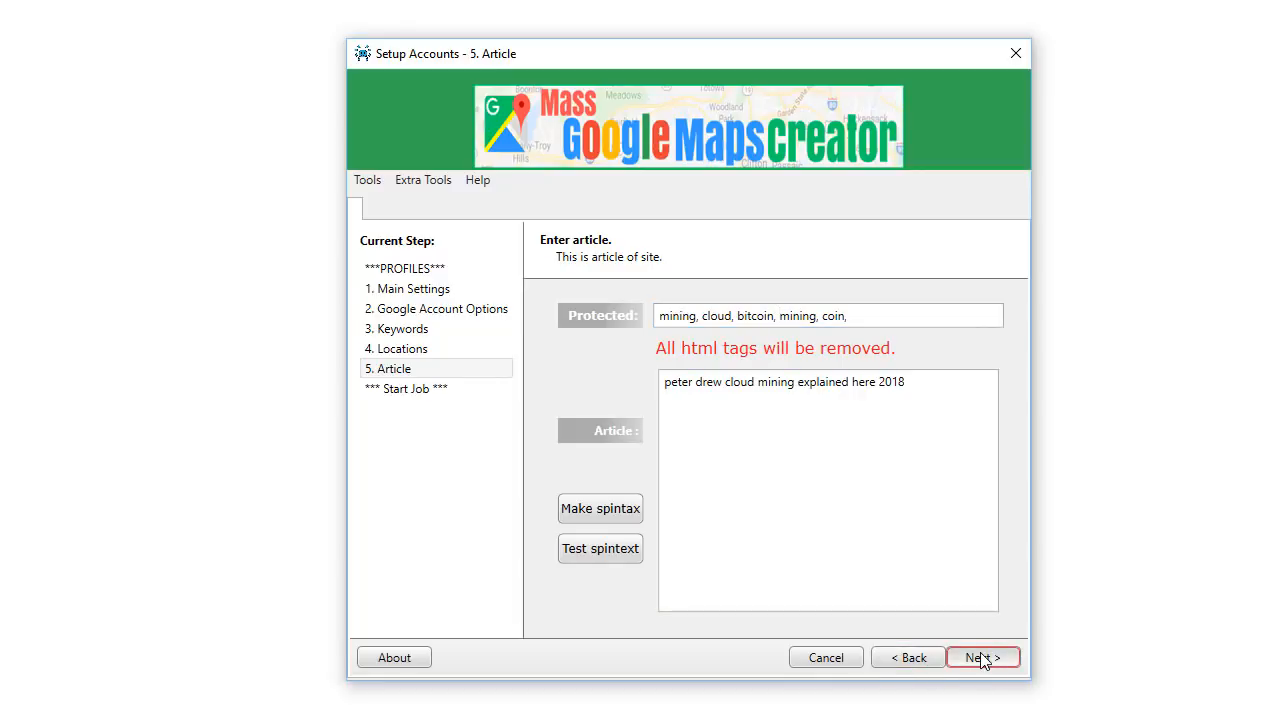
{"action": "left_click", "coordinate": [982, 657]}
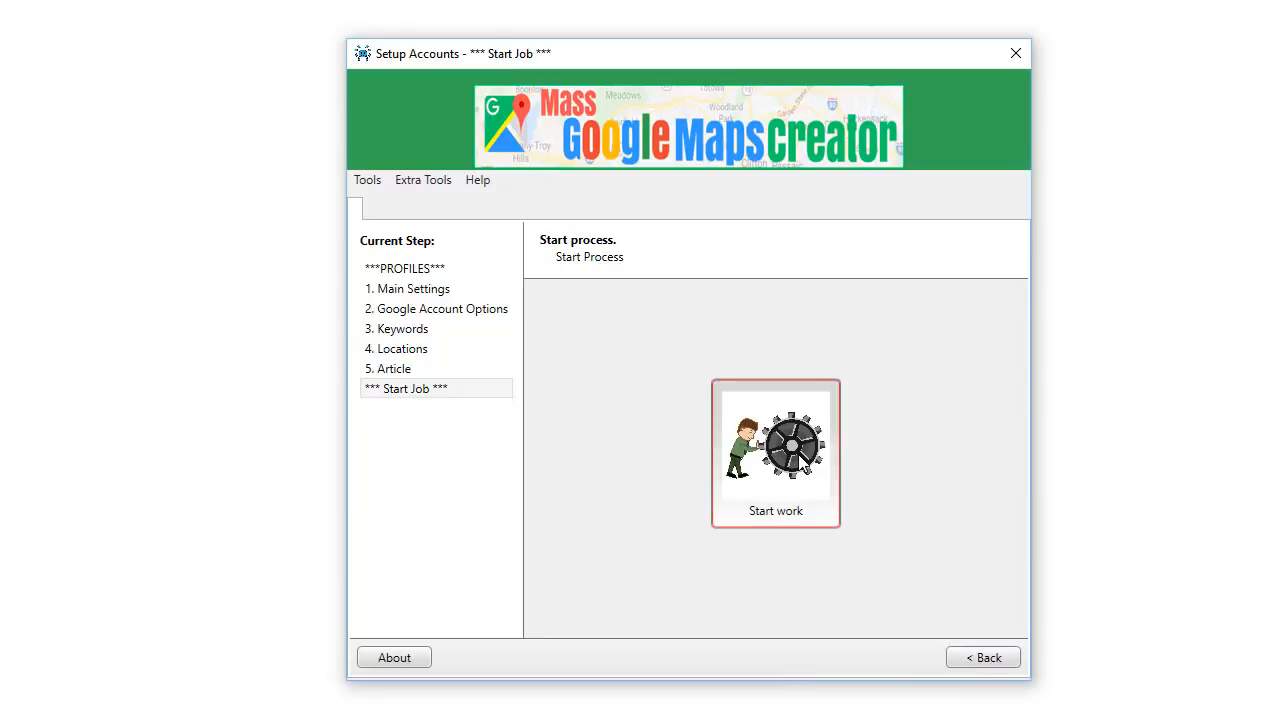
Step: Start work and continue the automated Google account sign-in
{"action": "left_click", "coordinate": [775, 450]}
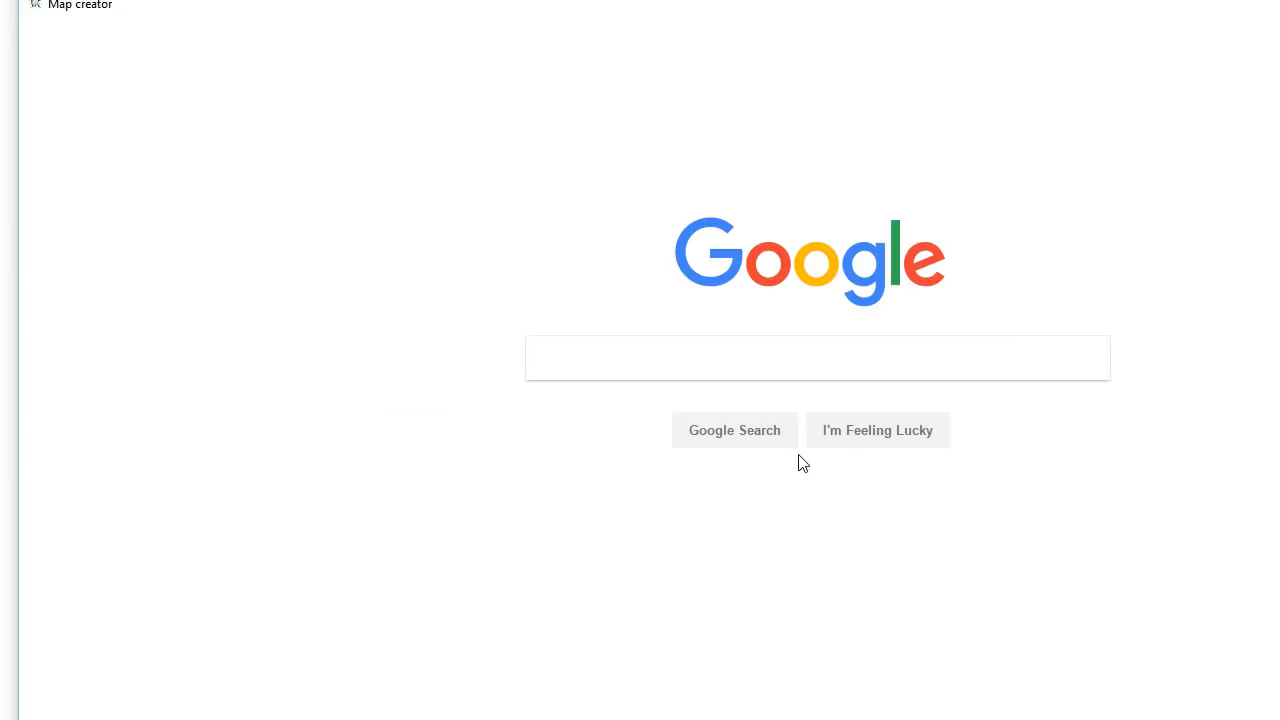
{"action": "mouse_move", "coordinate": [902, 17]}
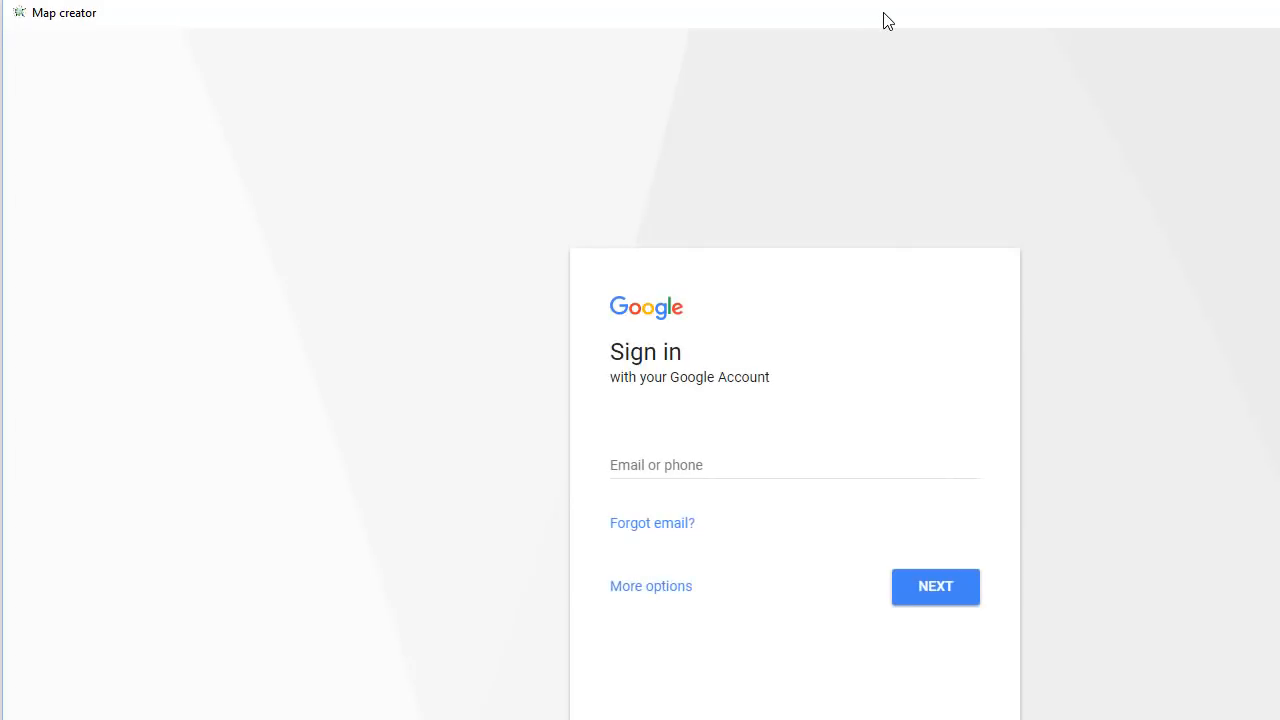
{"action": "left_click", "coordinate": [934, 586]}
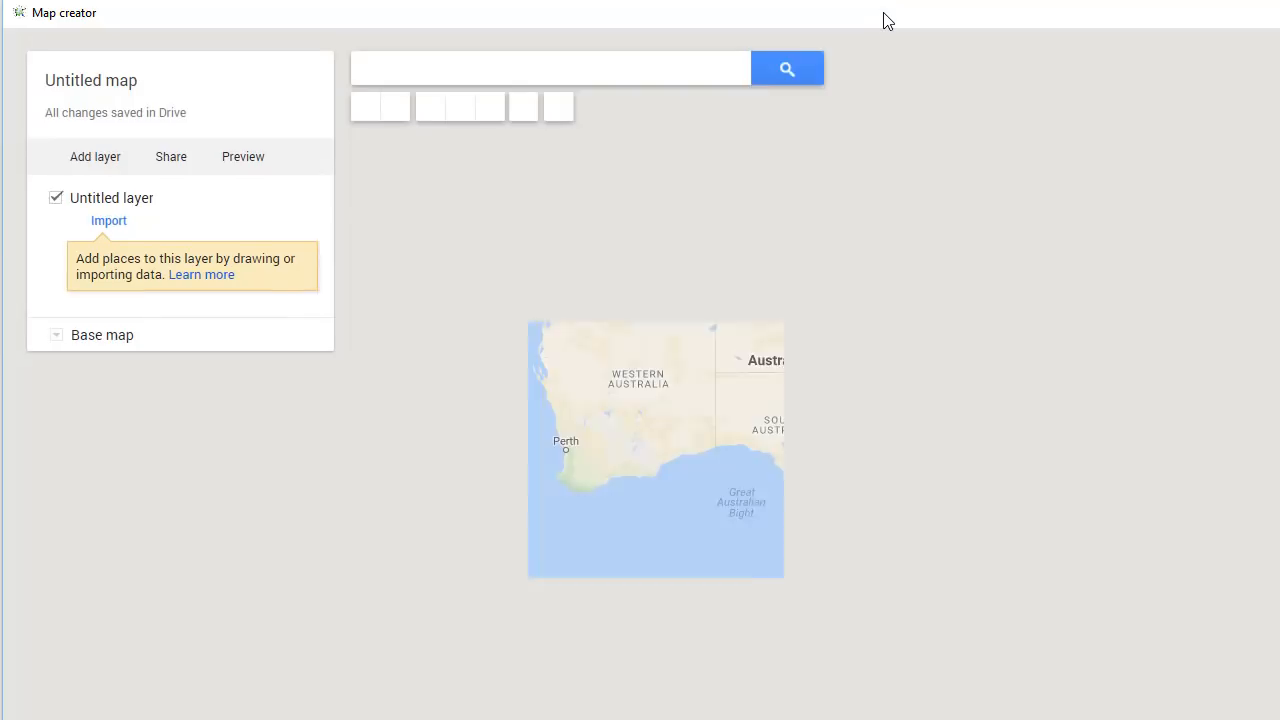
Step: Save the map title 'peter drew cloud mining explained here' and description
{"action": "left_click", "coordinate": [90, 80]}
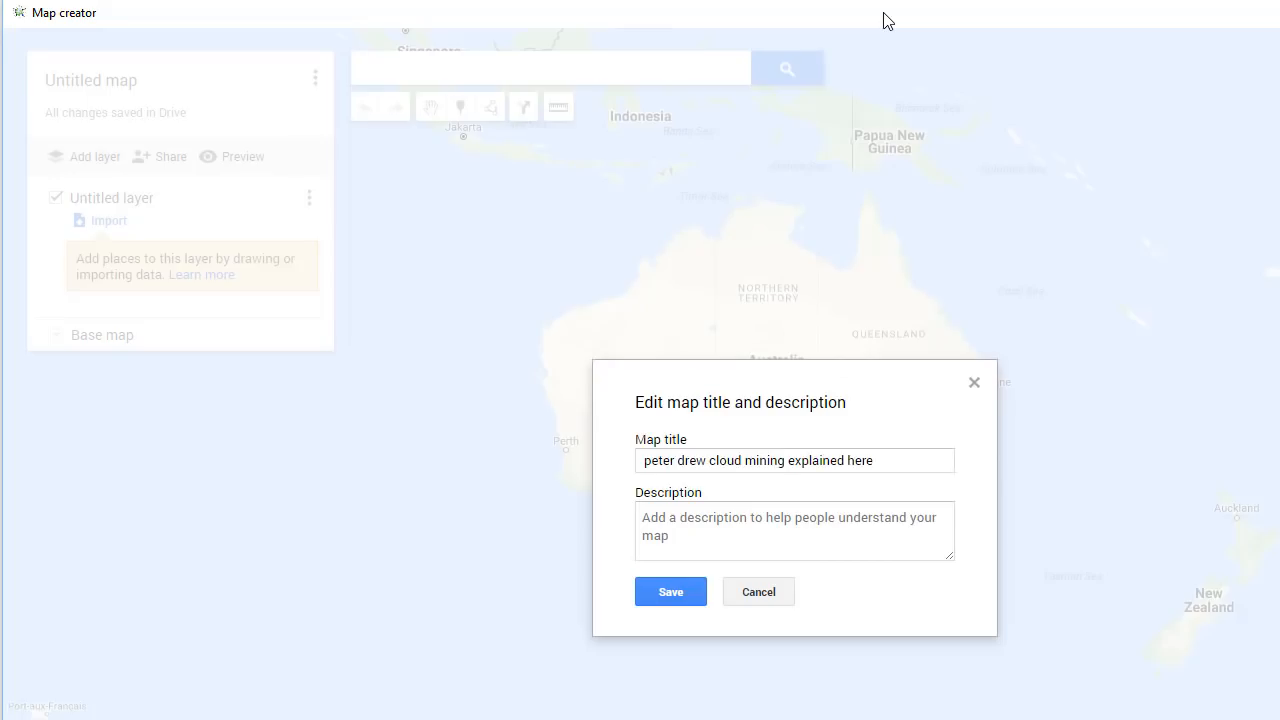
{"action": "left_click", "coordinate": [670, 591]}
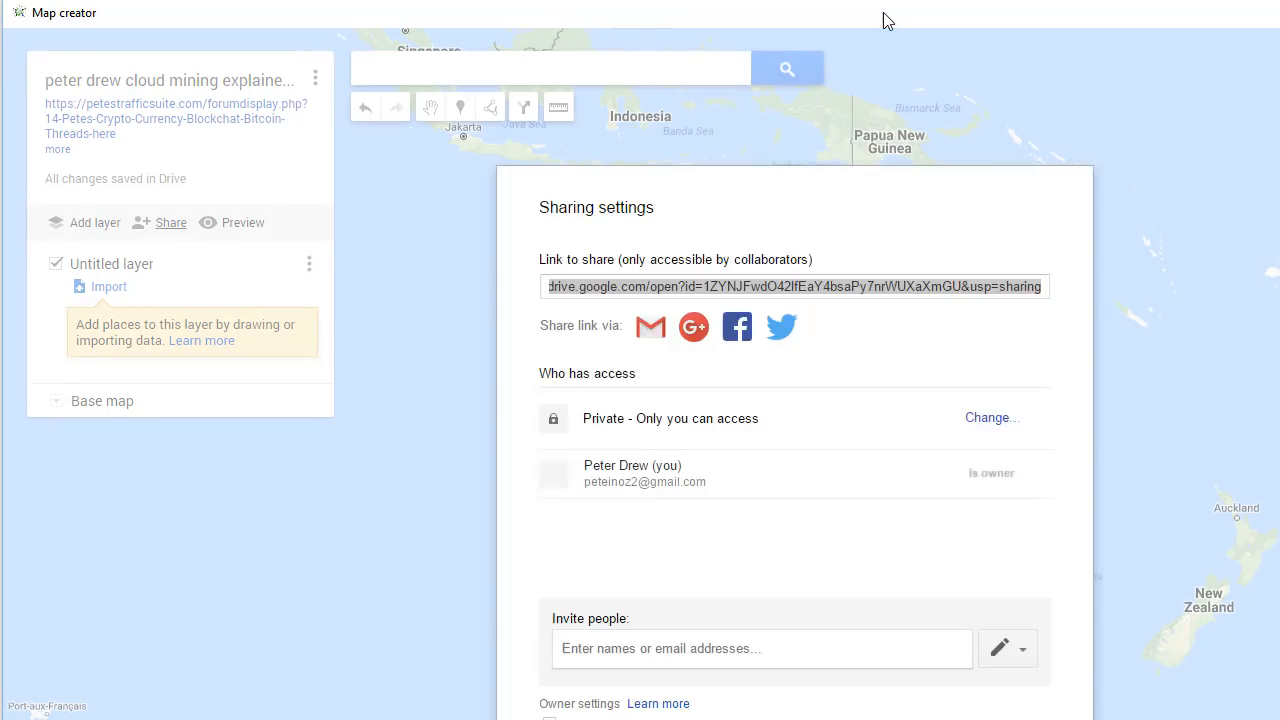
Step: Set the map's link sharing to On - Public on the web and save
{"action": "left_click", "coordinate": [990, 417]}
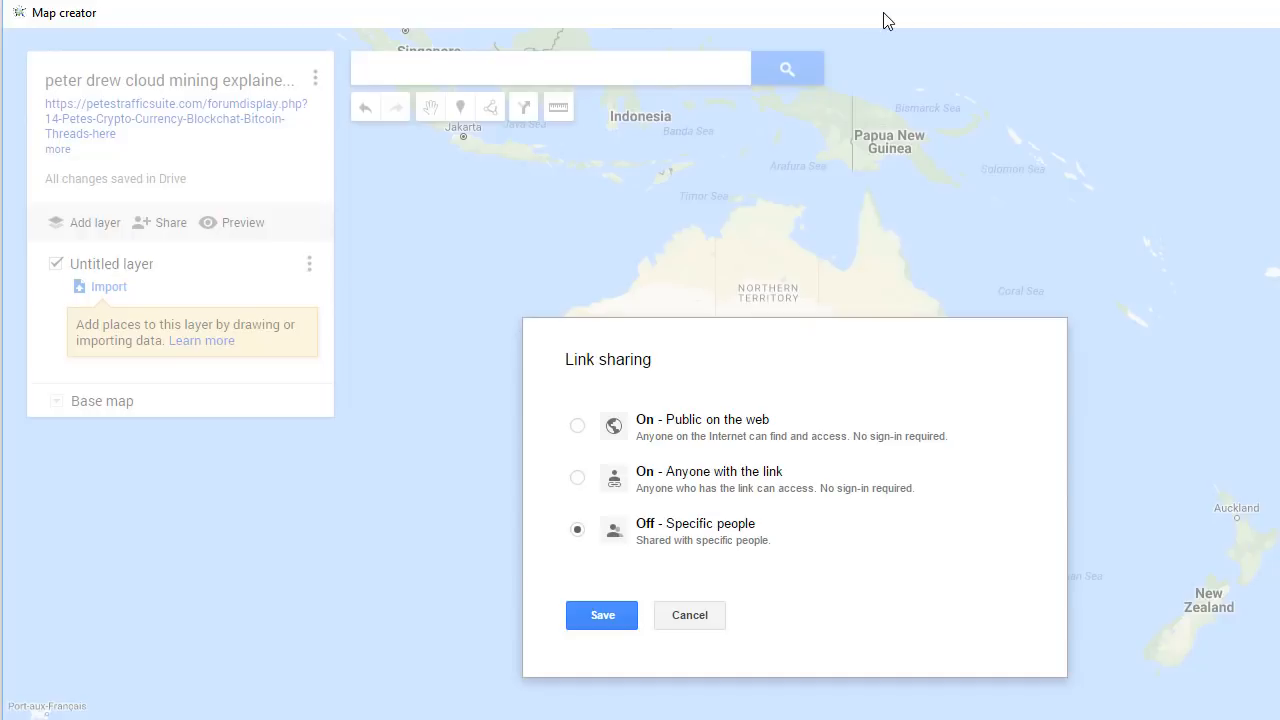
{"action": "left_click", "coordinate": [577, 425]}
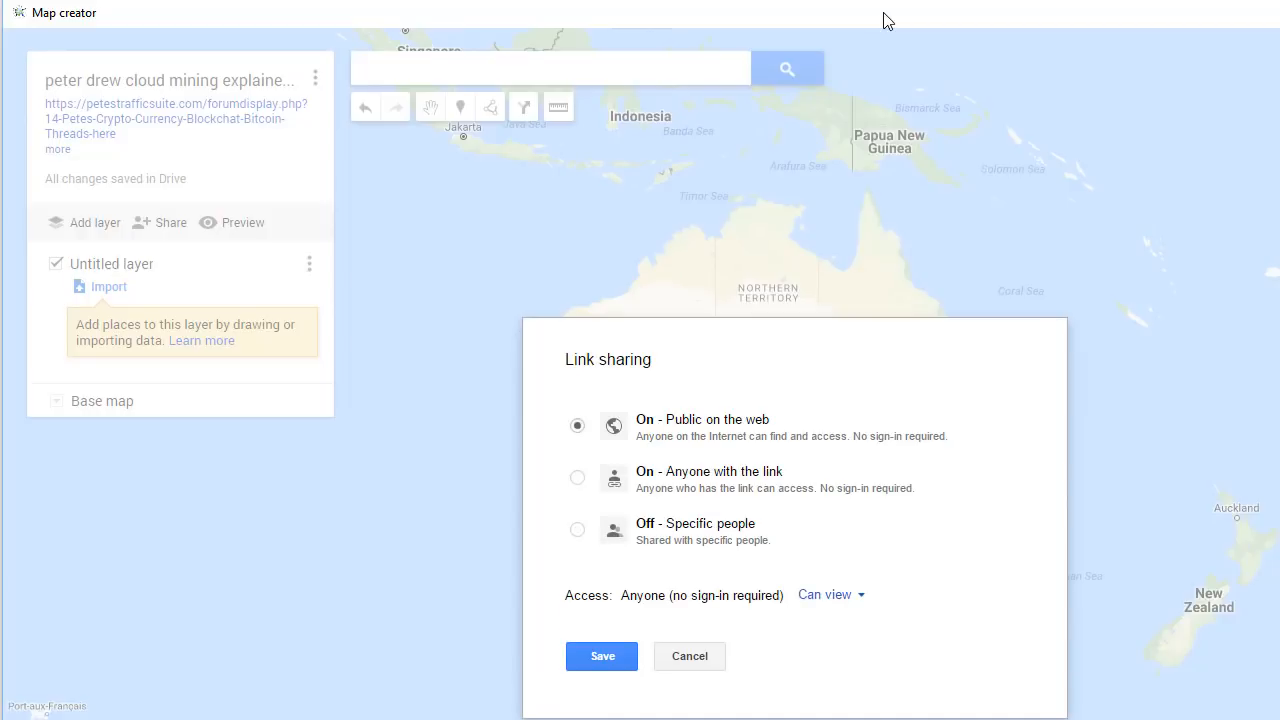
{"action": "left_click", "coordinate": [602, 656]}
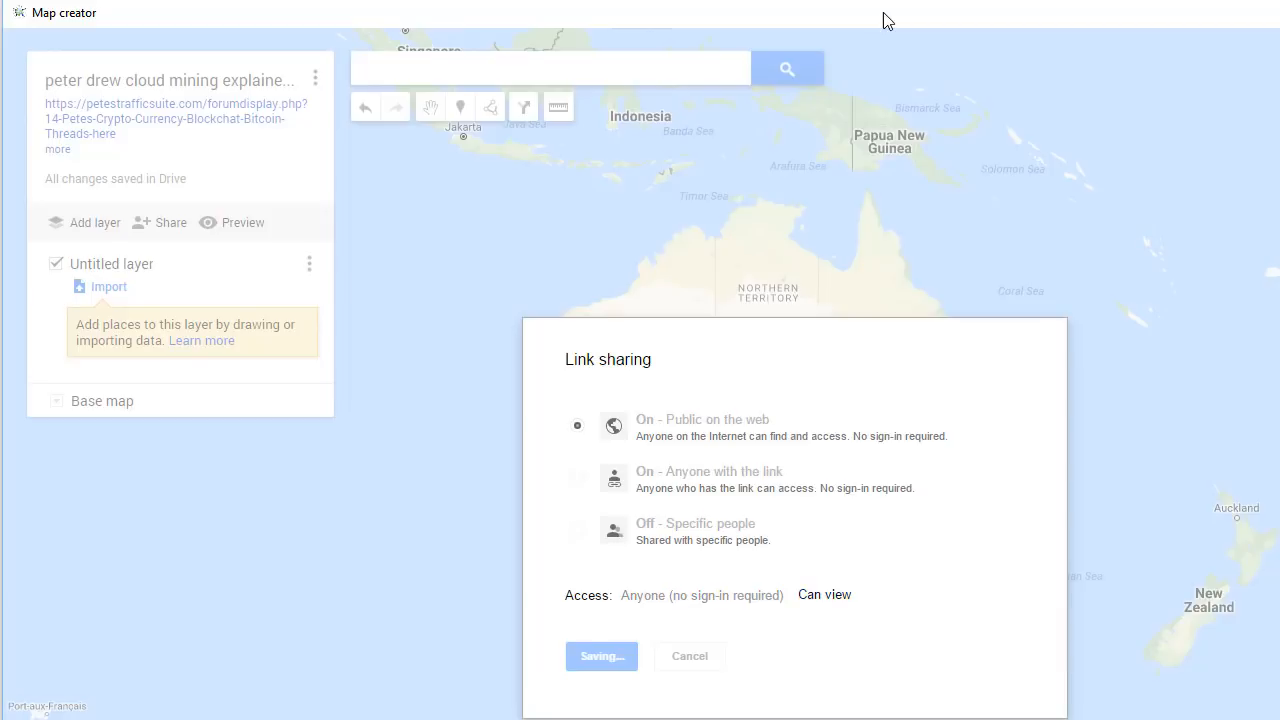
{"action": "left_click", "coordinate": [601, 655]}
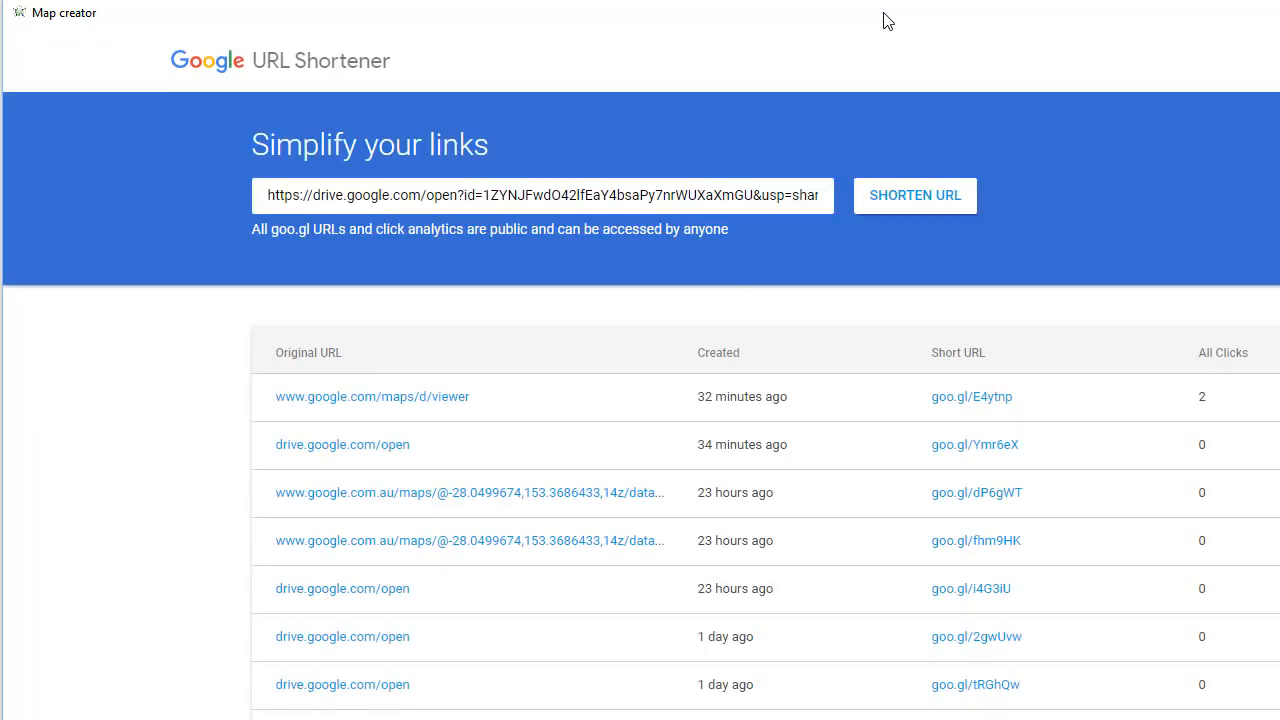
Step: Shorten the map's Drive link to goo.gl/7dxvF4 and close the result
{"action": "left_click", "coordinate": [914, 195]}
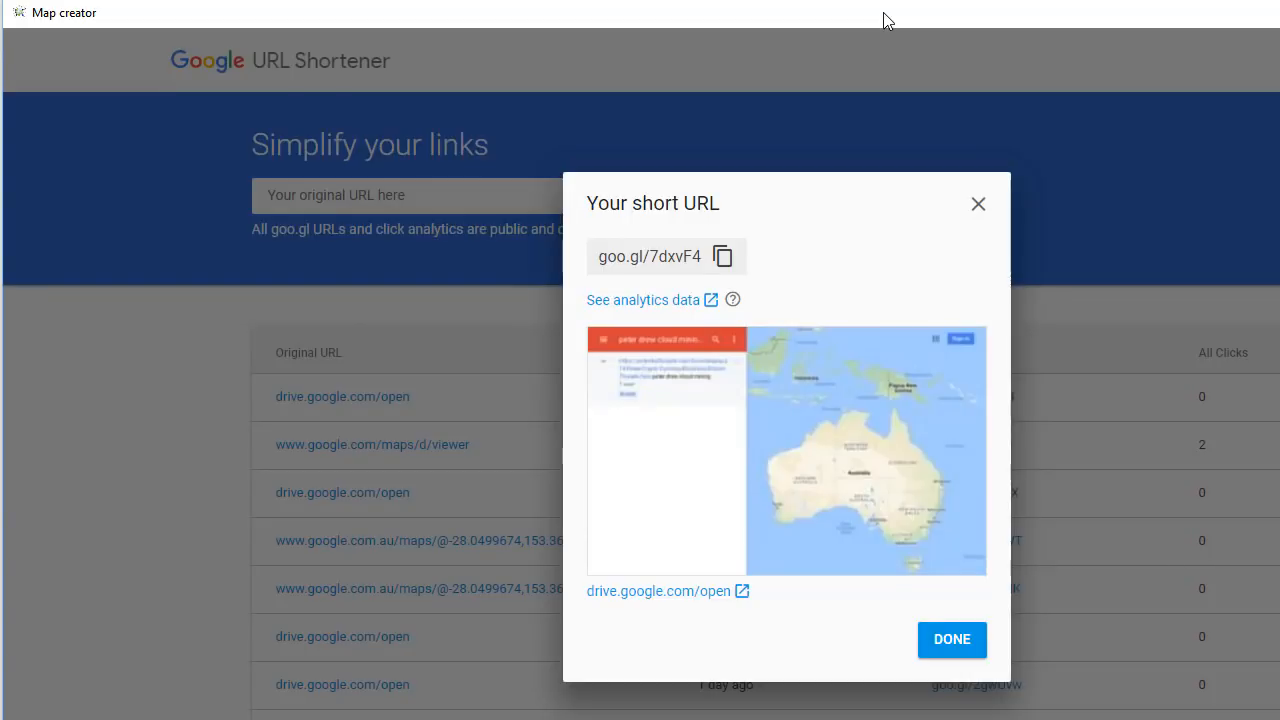
{"action": "left_click", "coordinate": [951, 639]}
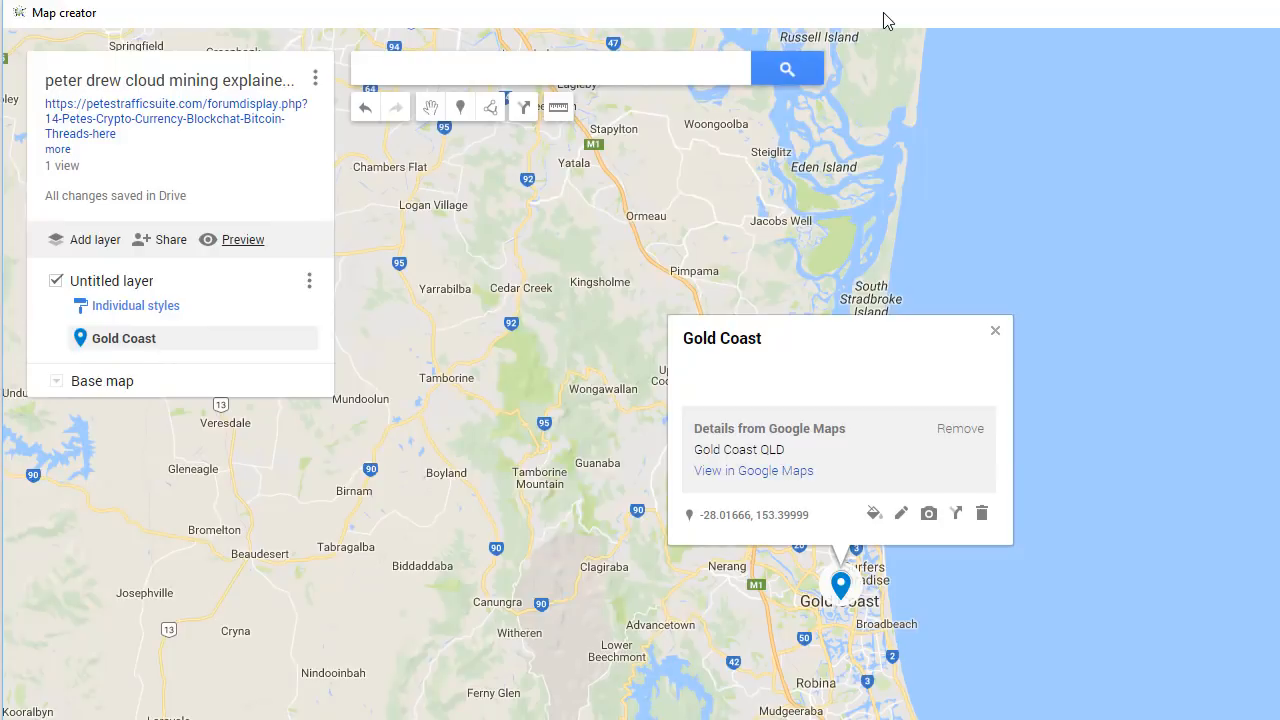
Step: Name the layer 'peter drew cloud mining explained here' and open Gold Coast's video chooser
{"action": "left_click", "coordinate": [309, 280]}
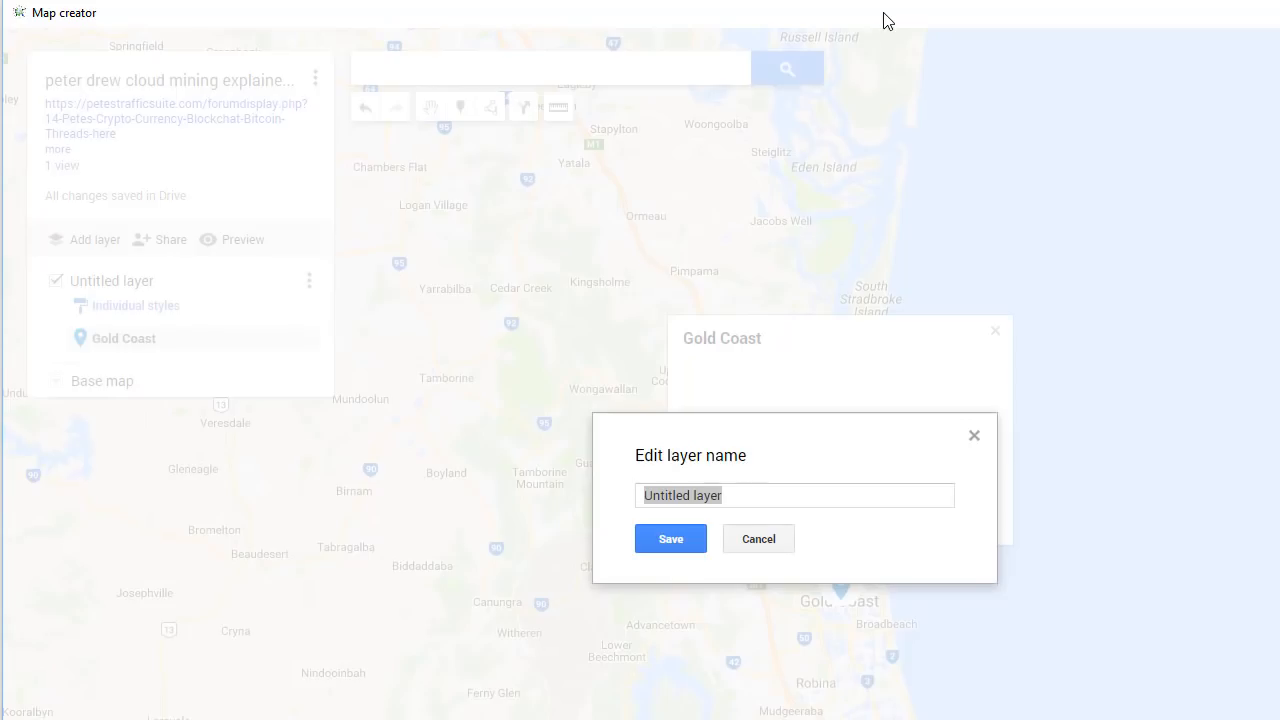
{"action": "type", "text": "peter drew cloud mining explained here"}
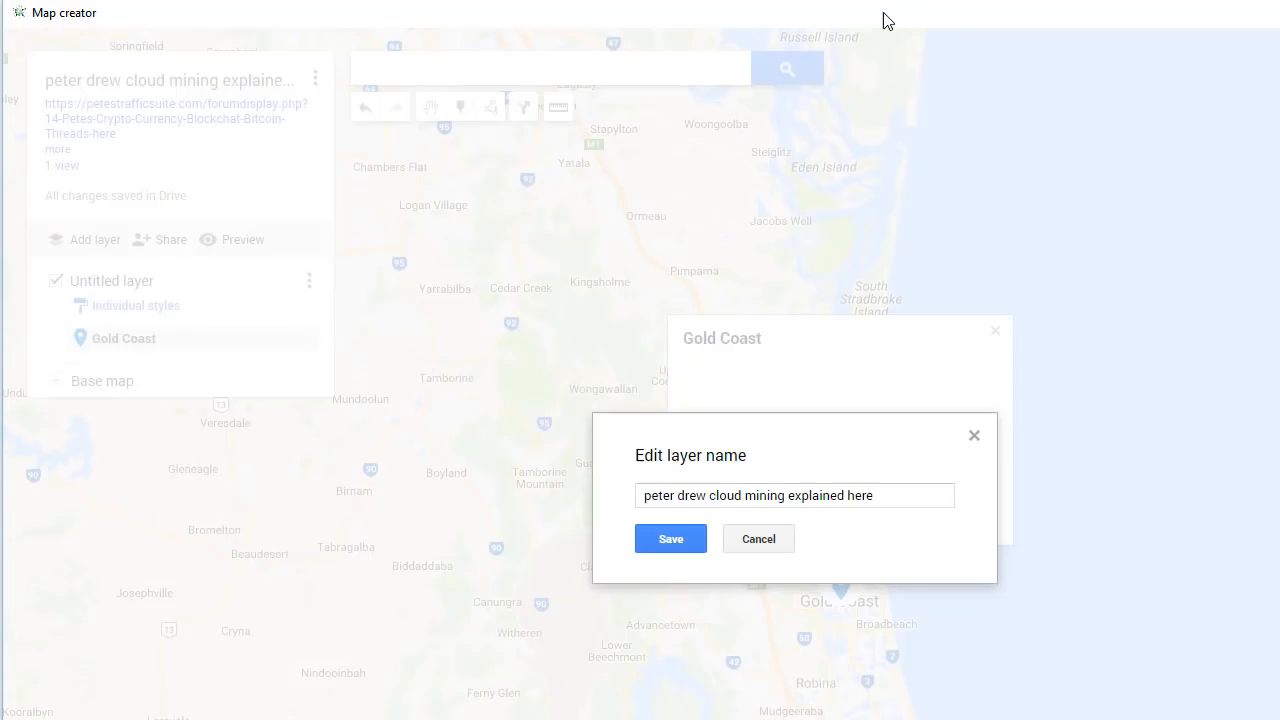
{"action": "left_click", "coordinate": [670, 538]}
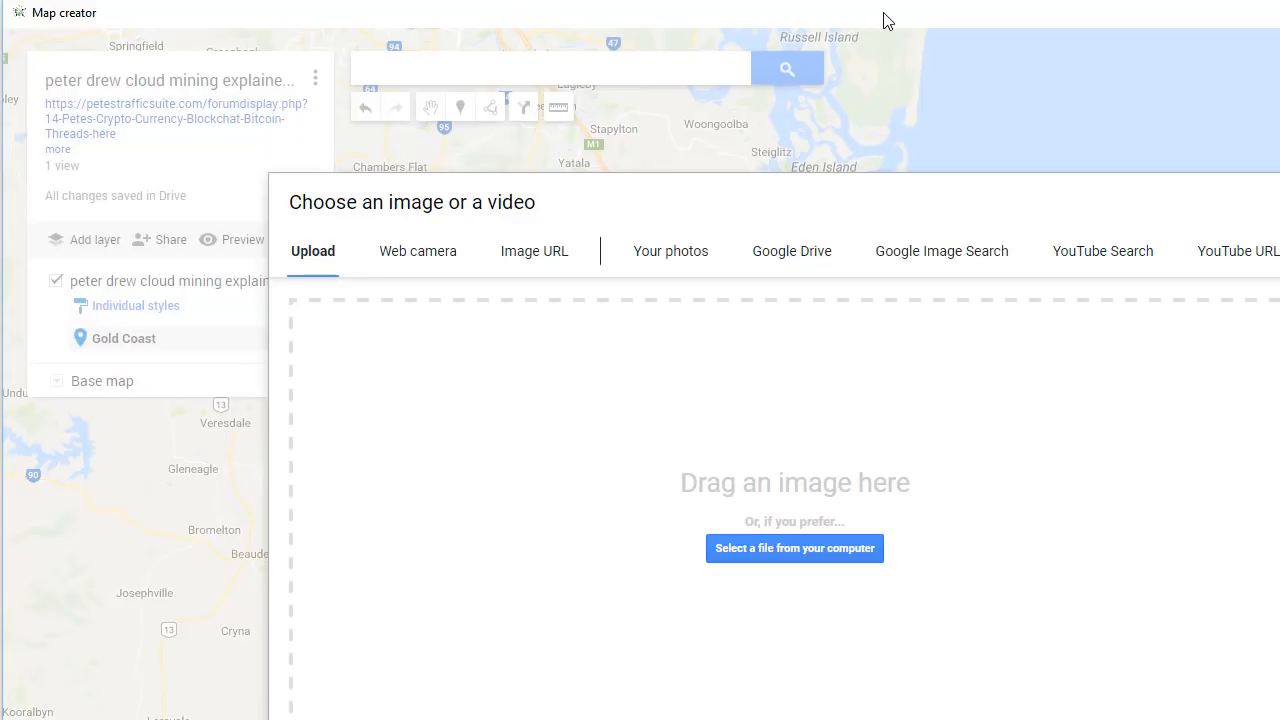
{"action": "left_click", "coordinate": [1237, 251]}
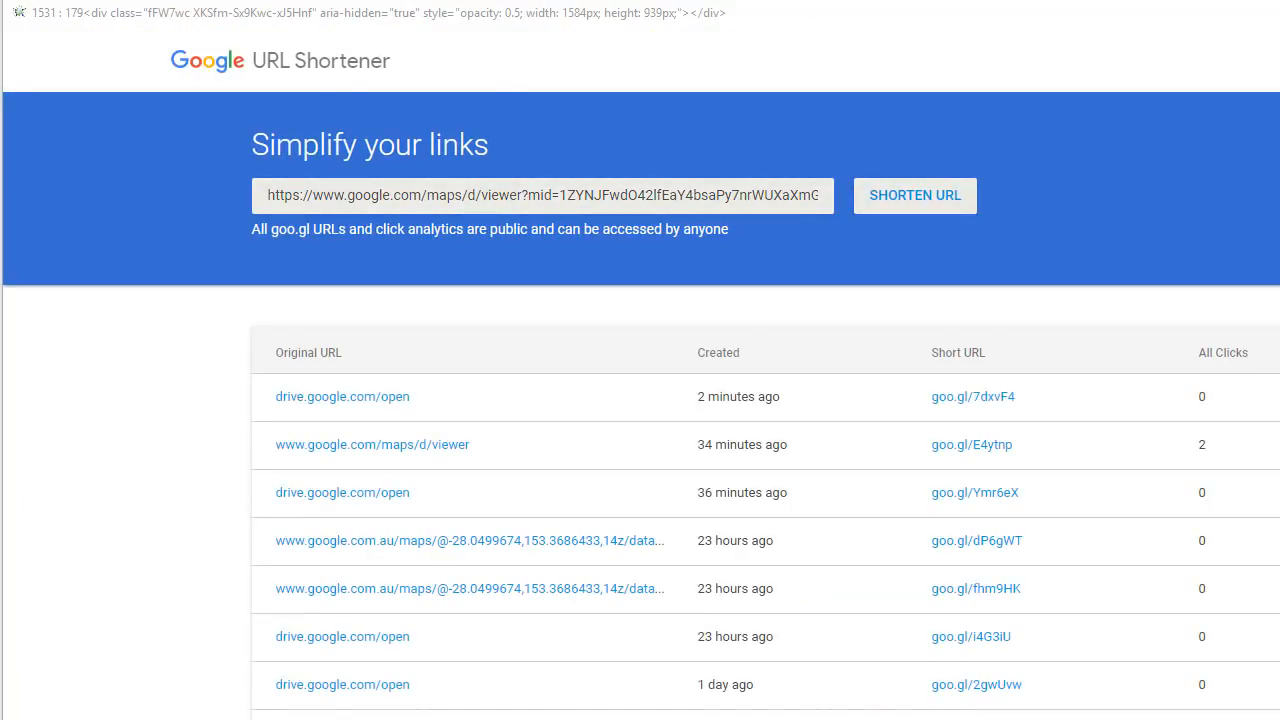
Step: Shorten the public map viewer link to goo.gl/oRmzu2 and close the result
{"action": "left_click", "coordinate": [913, 195]}
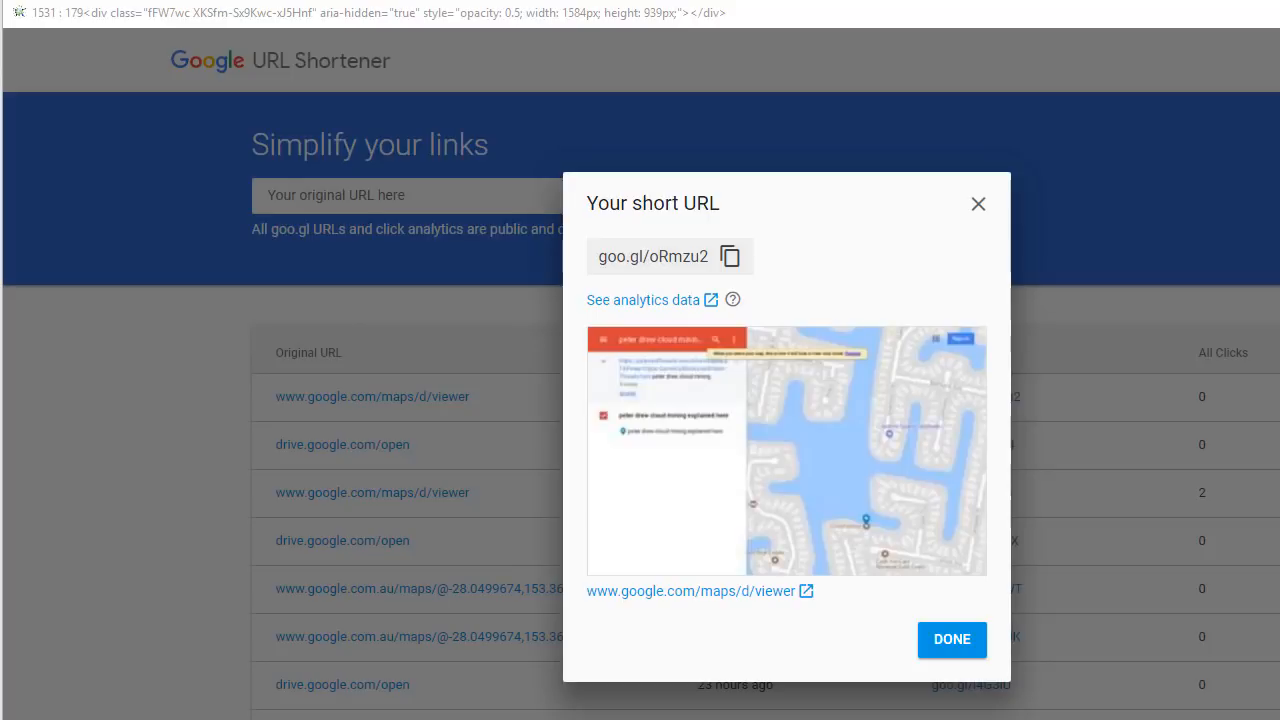
{"action": "left_click", "coordinate": [950, 639]}
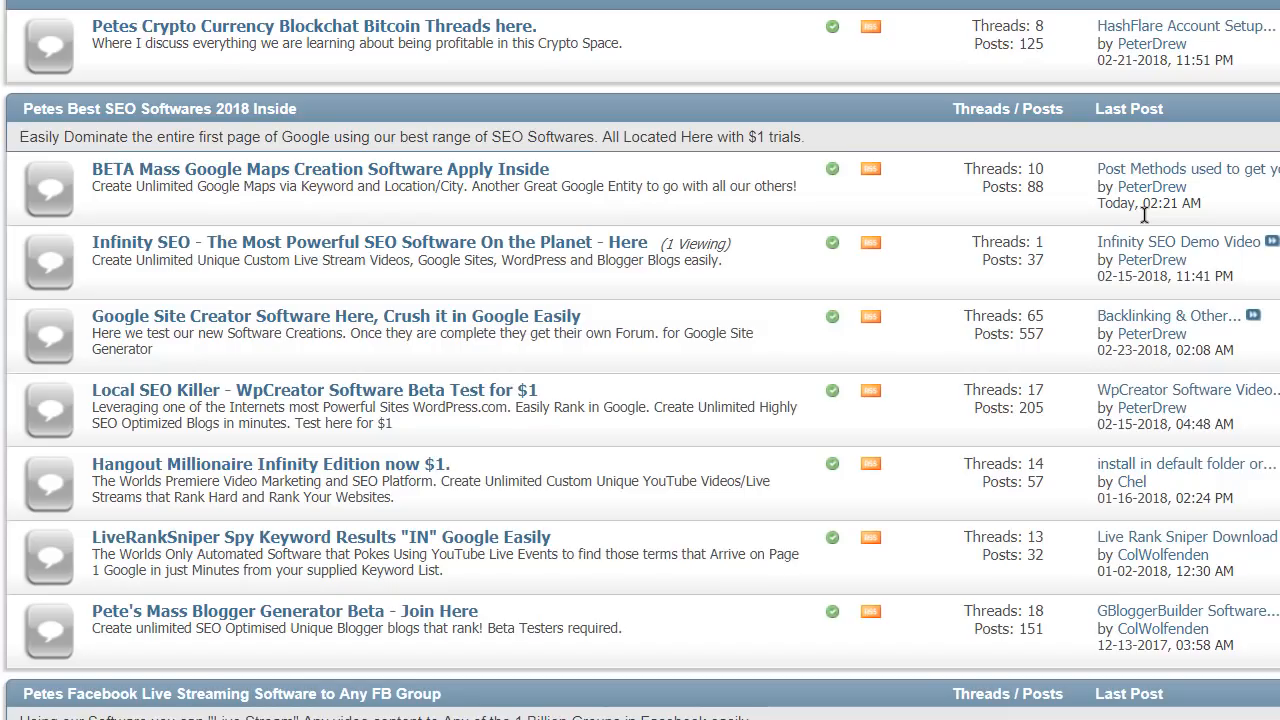
{"action": "mouse_move", "coordinate": [397, 440]}
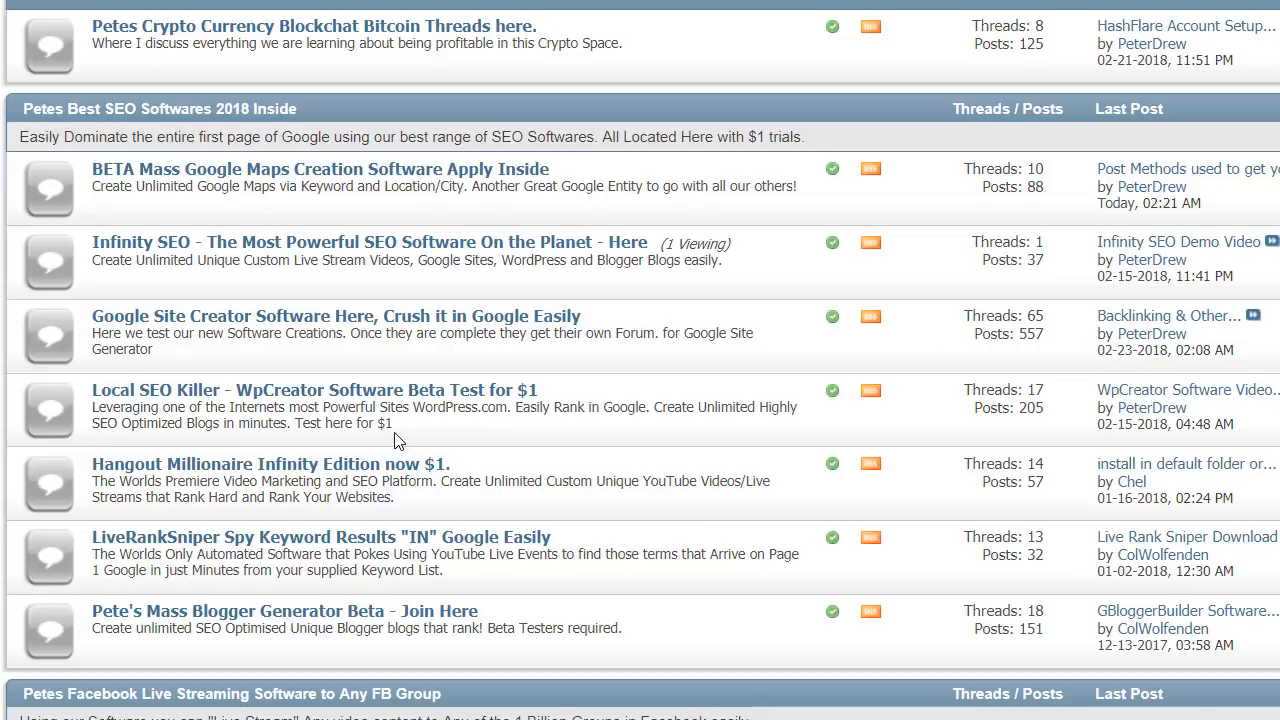
Step: Go from the BETA Mass Google Maps Creation Software forum to the Order thread and scroll it
{"action": "left_click_drag", "start_coordinate": [246, 168], "coordinate": [549, 169]}
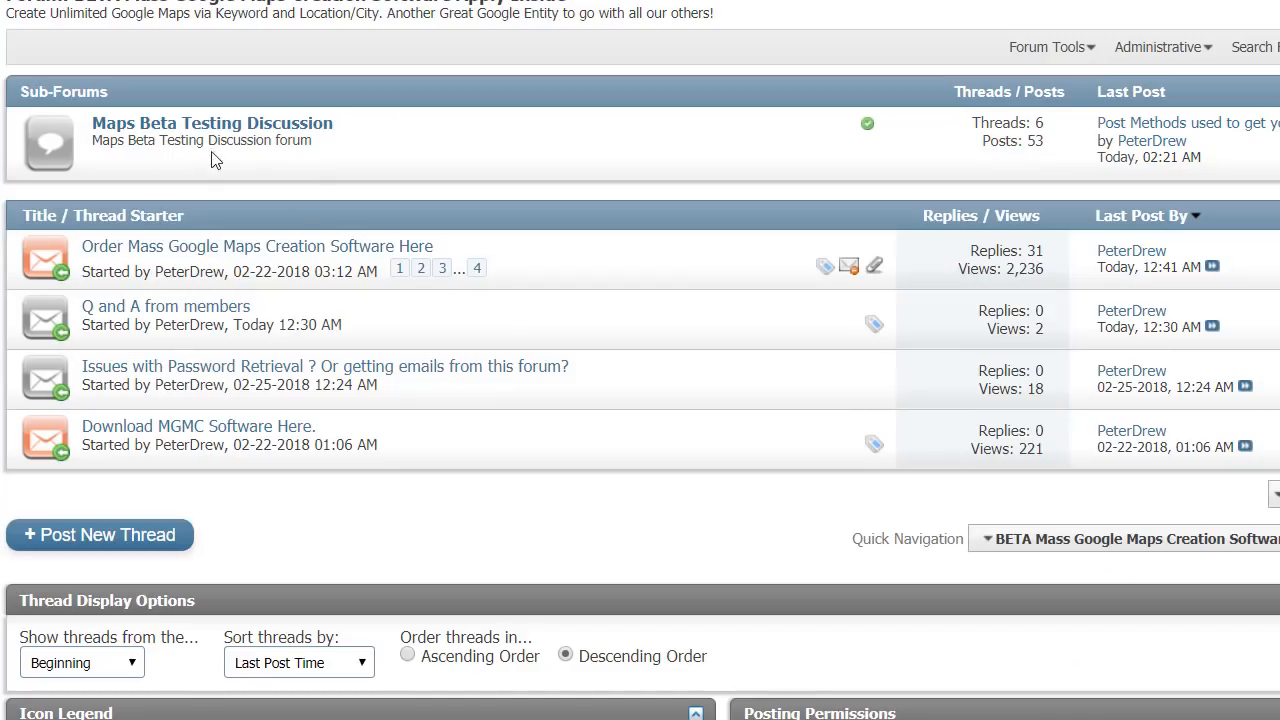
{"action": "mouse_move", "coordinate": [279, 147]}
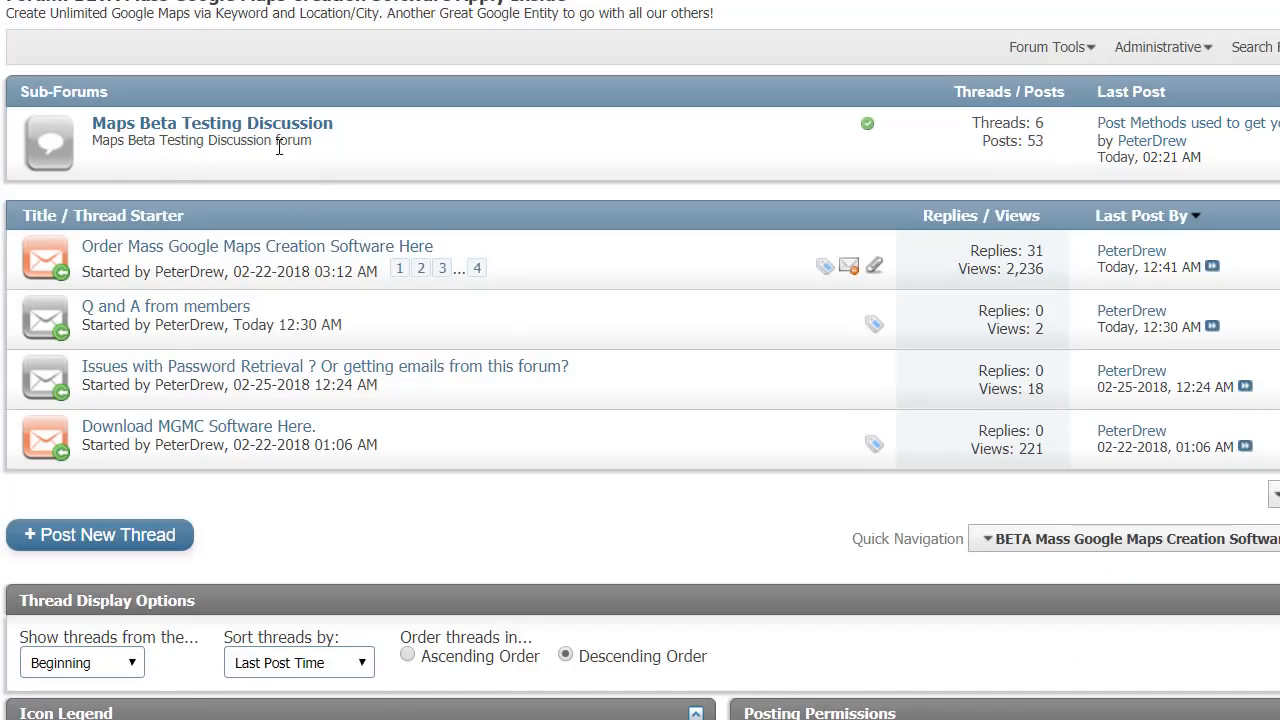
{"action": "mouse_move", "coordinate": [390, 128]}
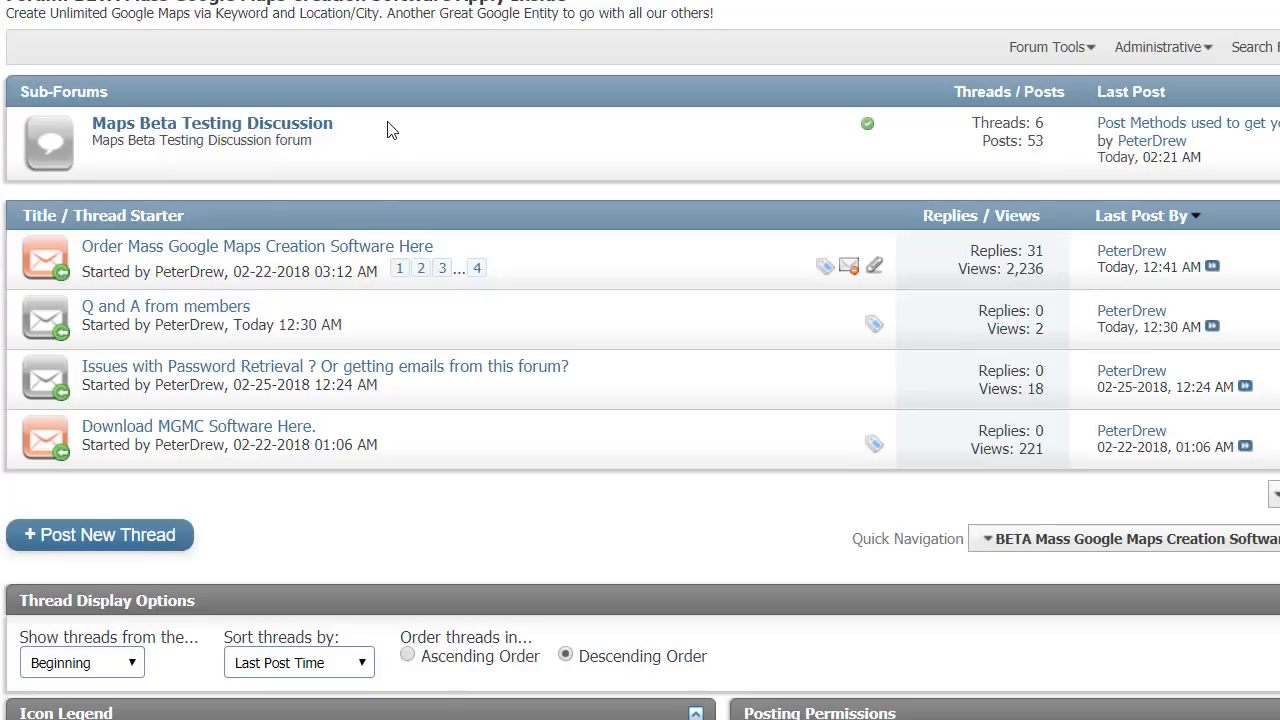
{"action": "mouse_move", "coordinate": [163, 256]}
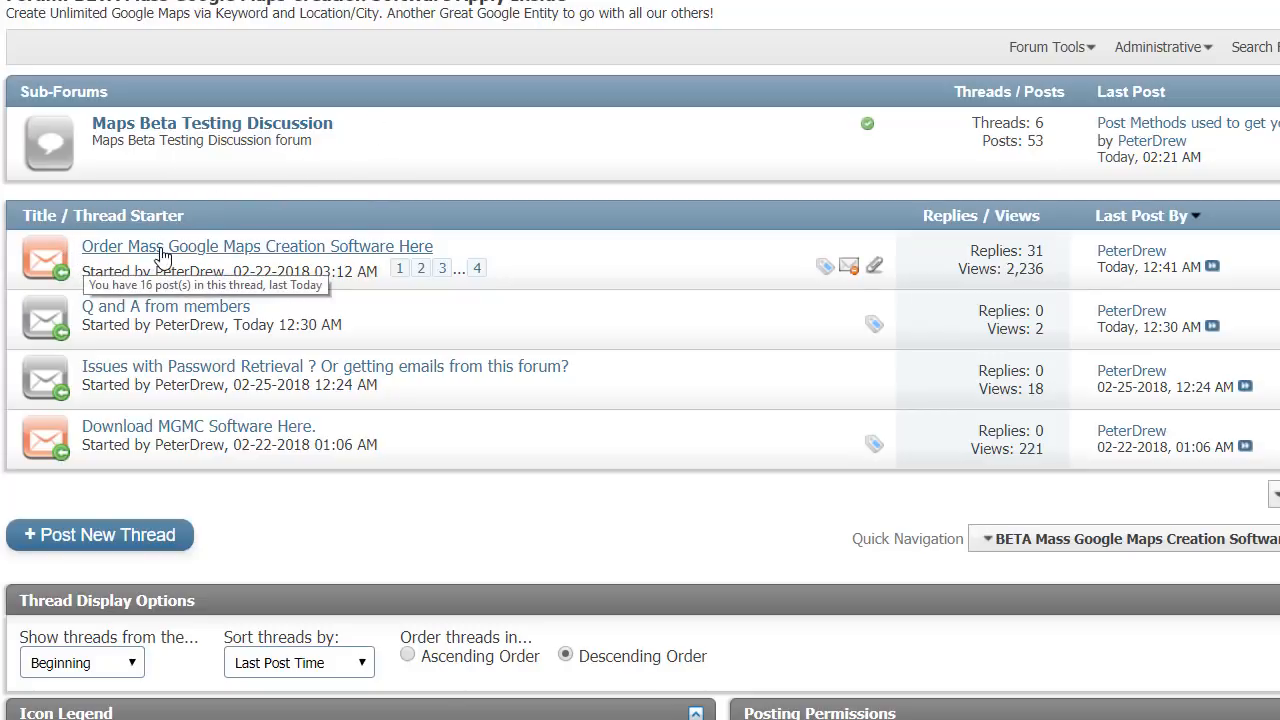
{"action": "mouse_move", "coordinate": [175, 252]}
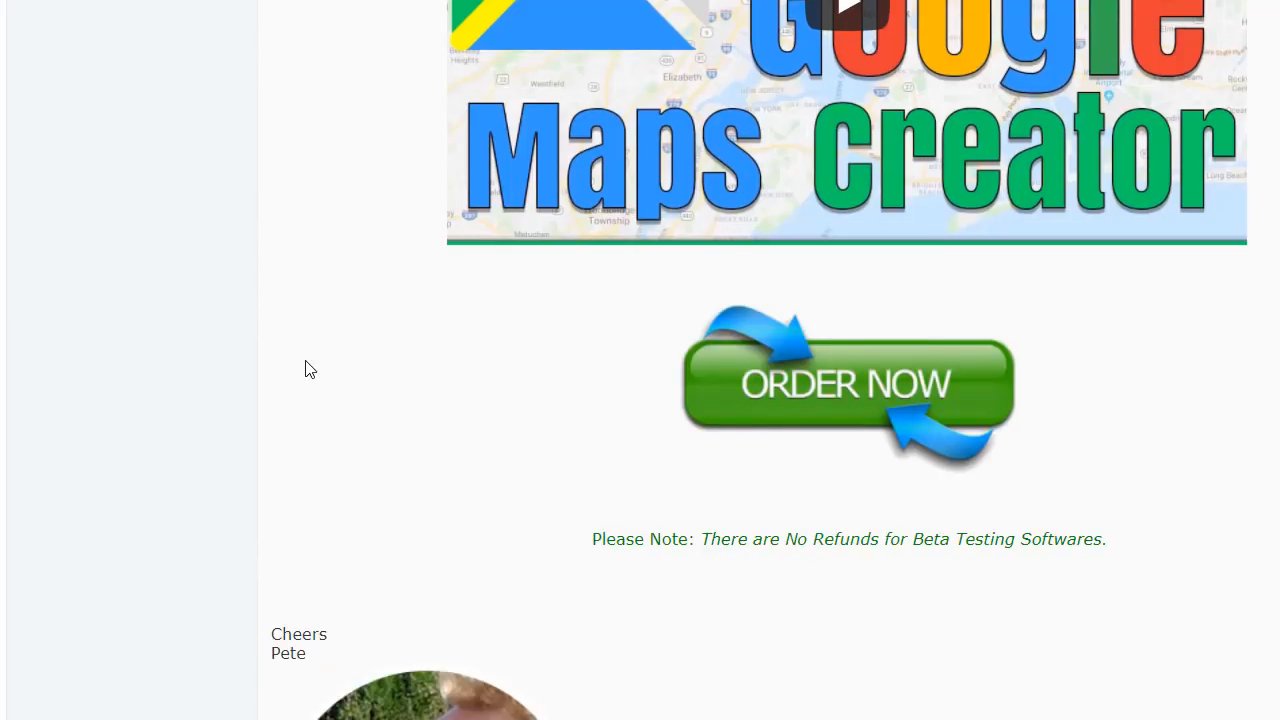
{"action": "scroll", "scroll_direction": "up", "scroll_amount": 3}
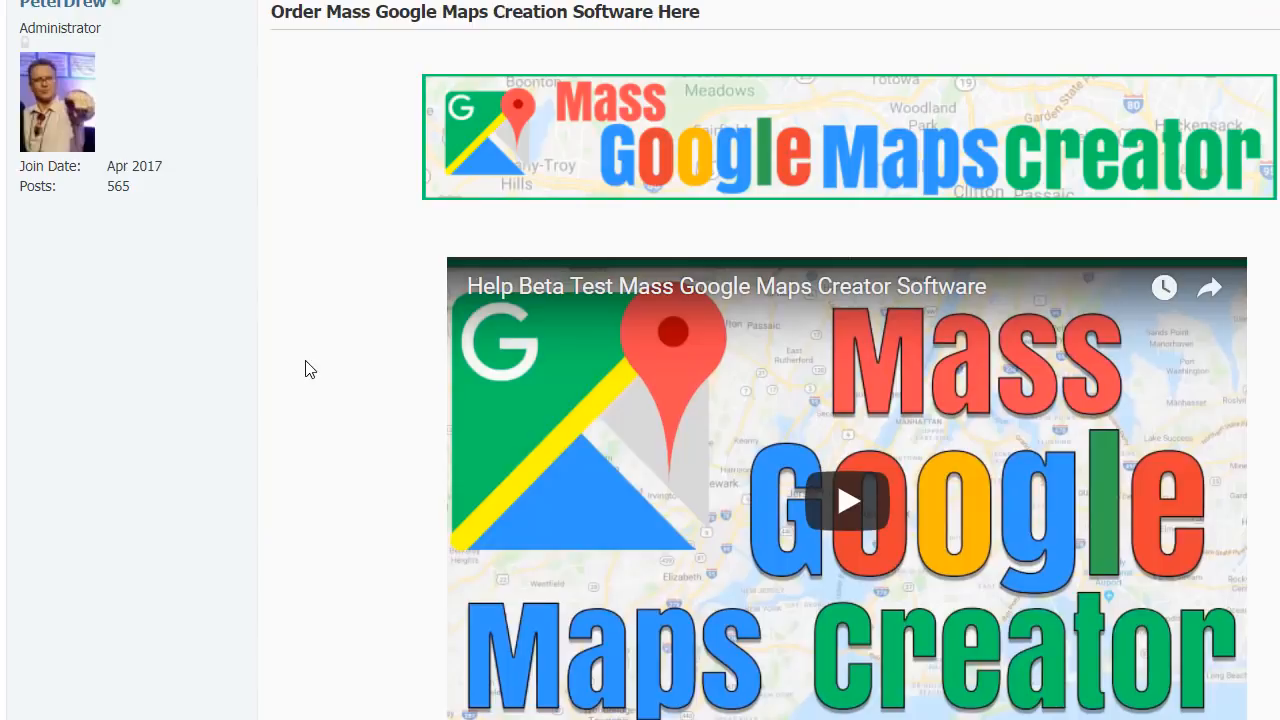